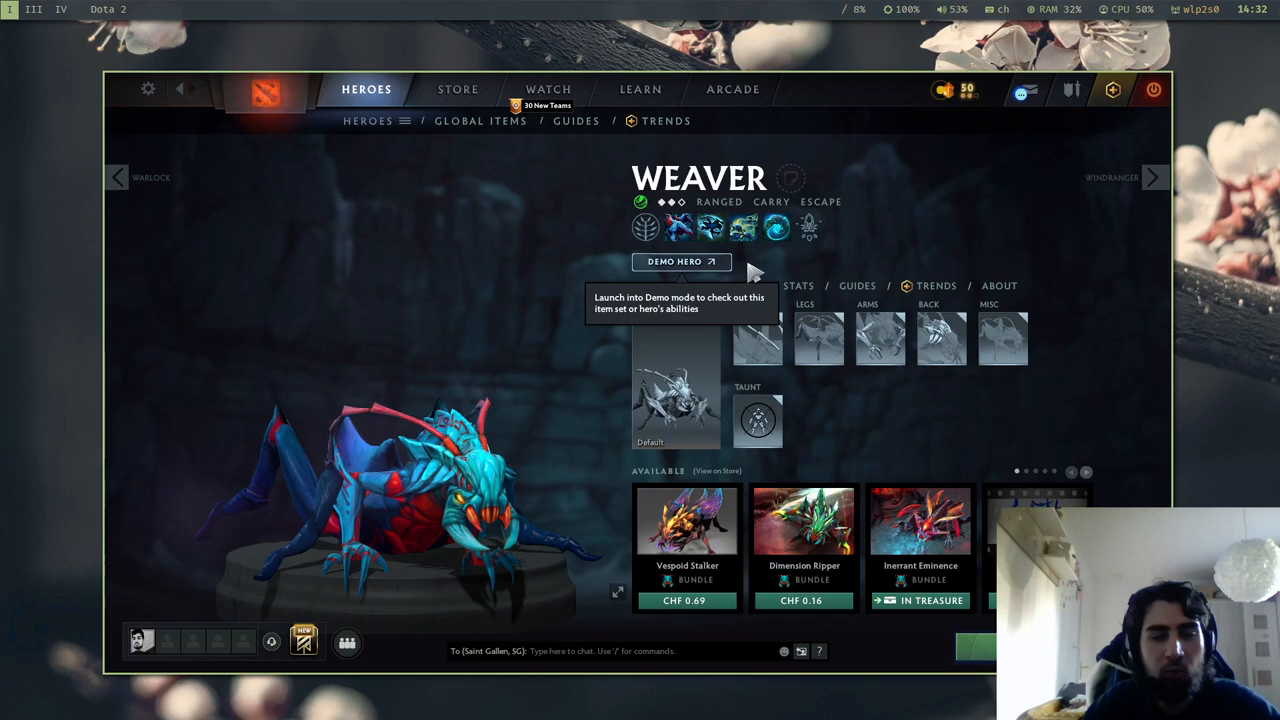
Launch Weaver in demo mode from the hero page.
click(680, 260)
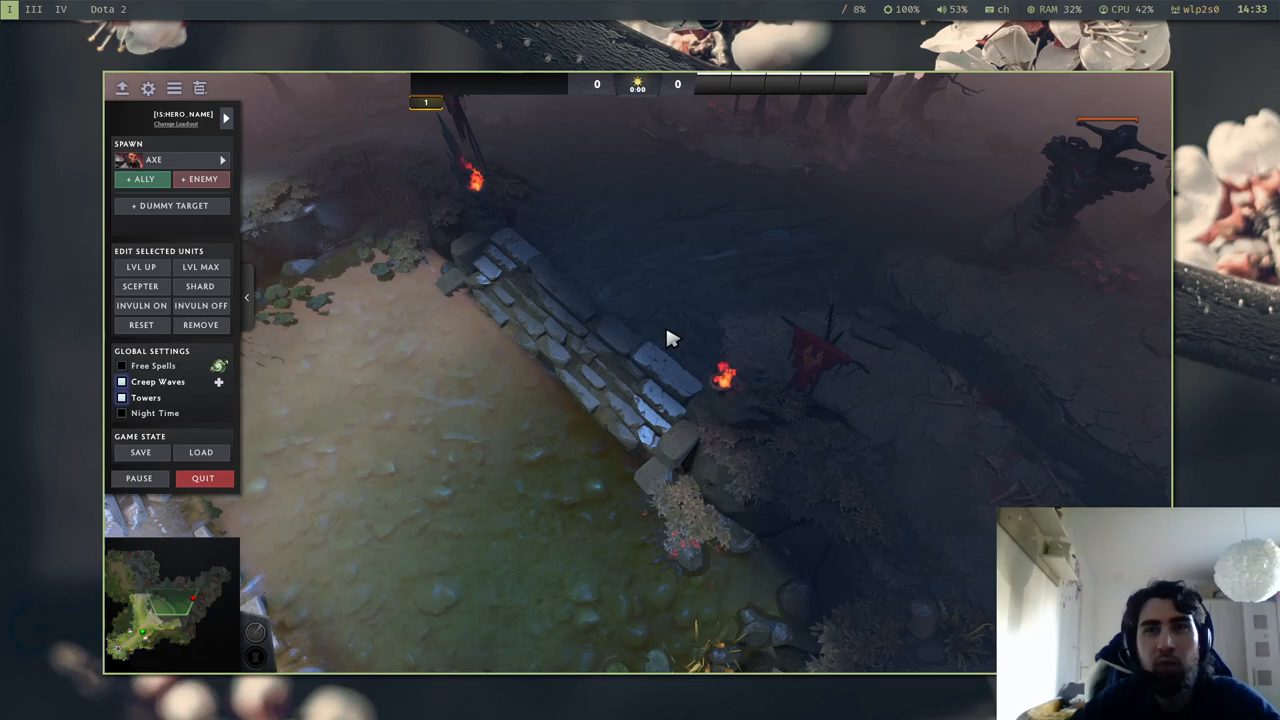
Spawn Weaver in the demo arena and lower the master volume to 15%.
click(140, 180)
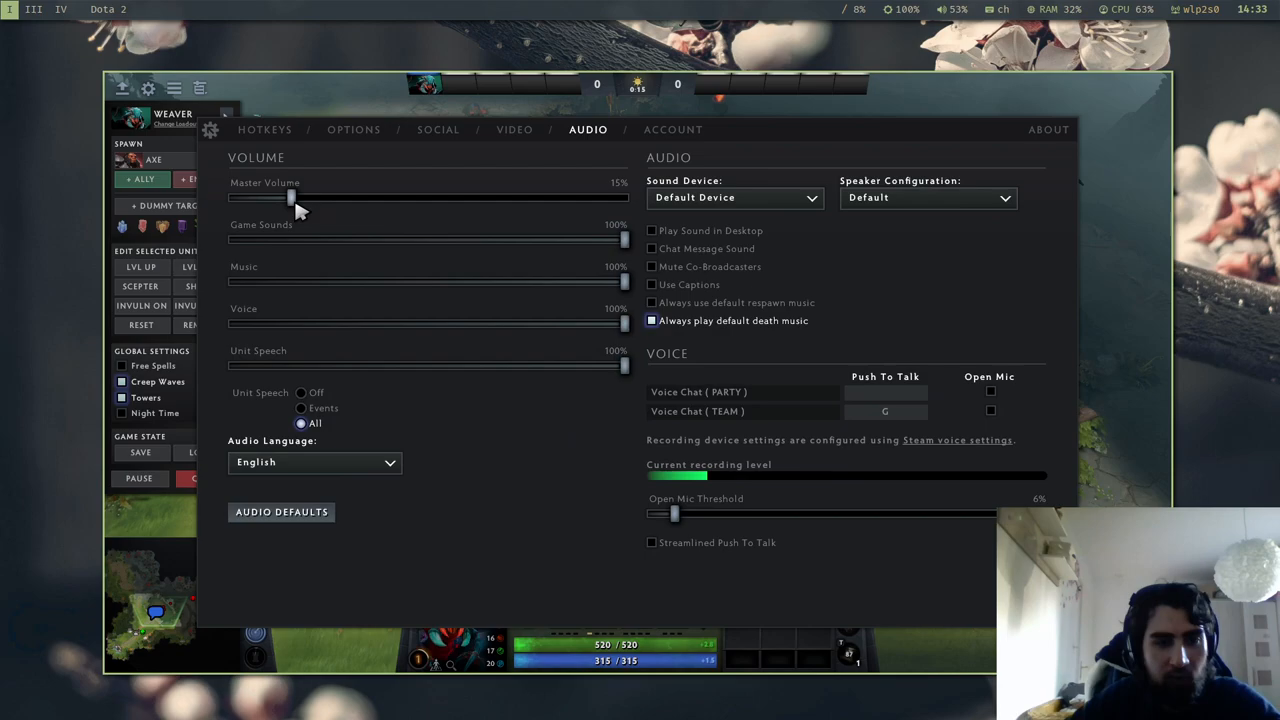
click(514, 128)
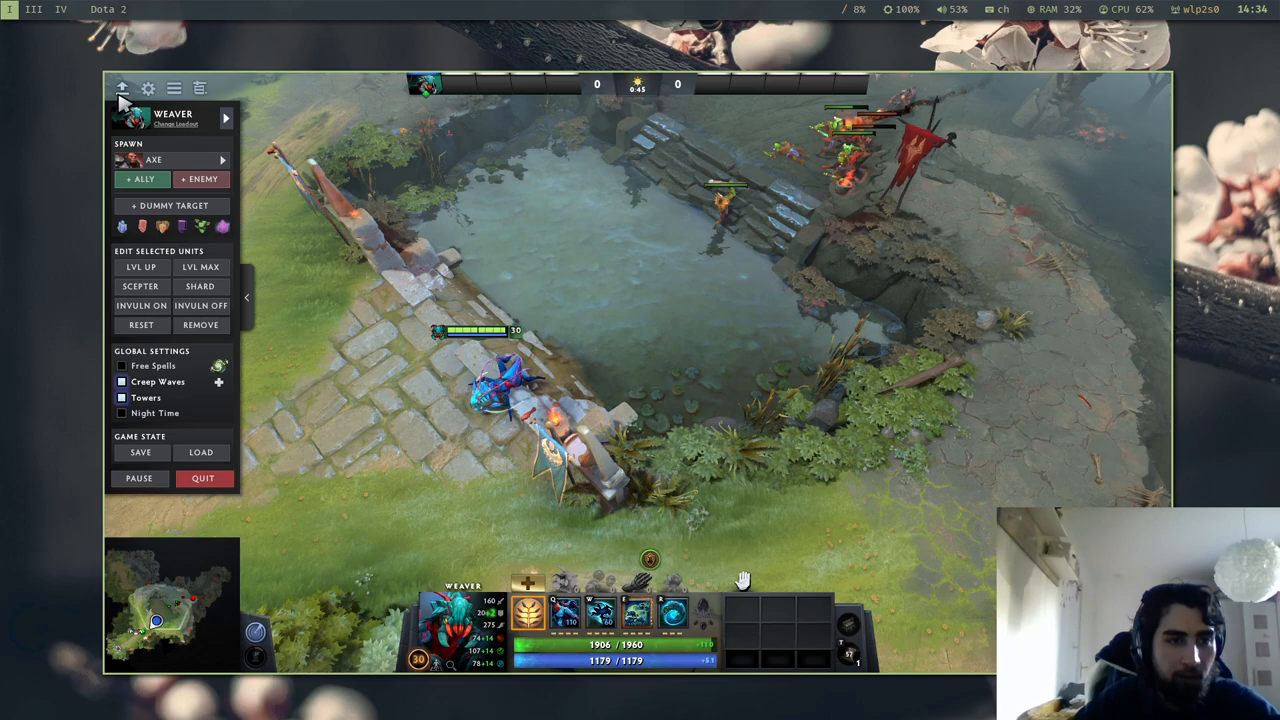
click(202, 478)
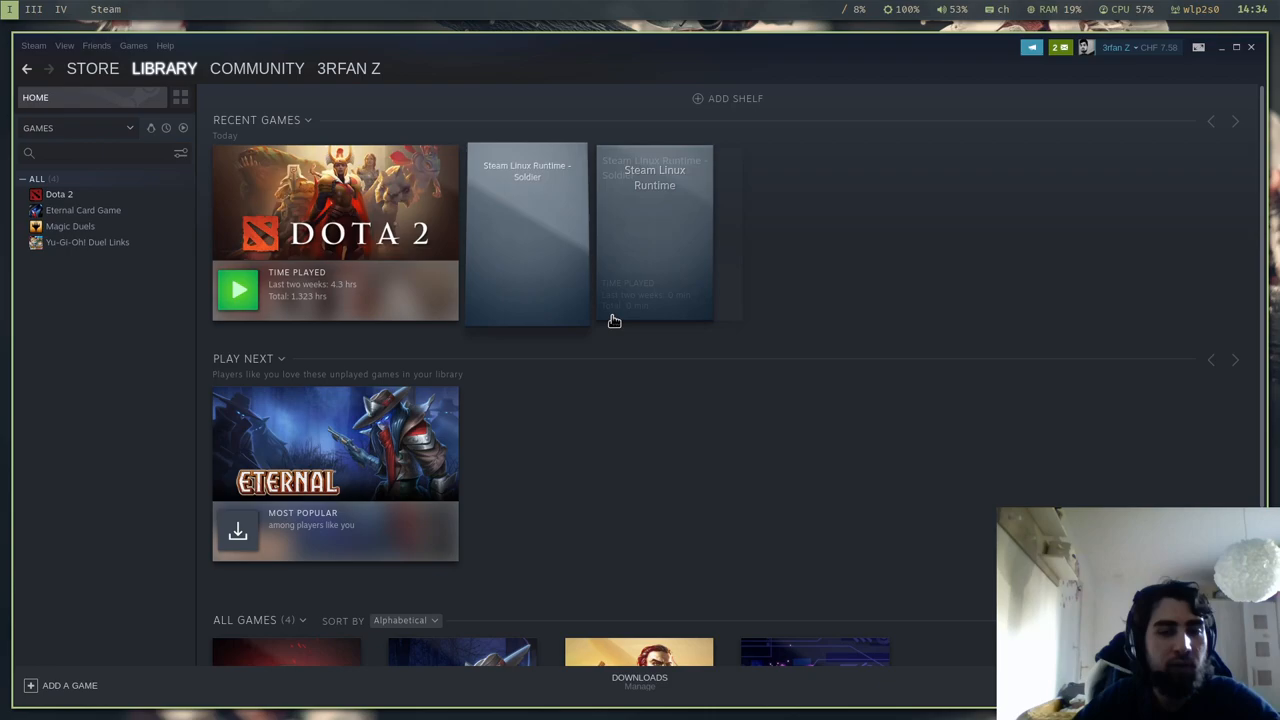
Leave the library and open the Steam store's Winter Sale front page.
click(92, 68)
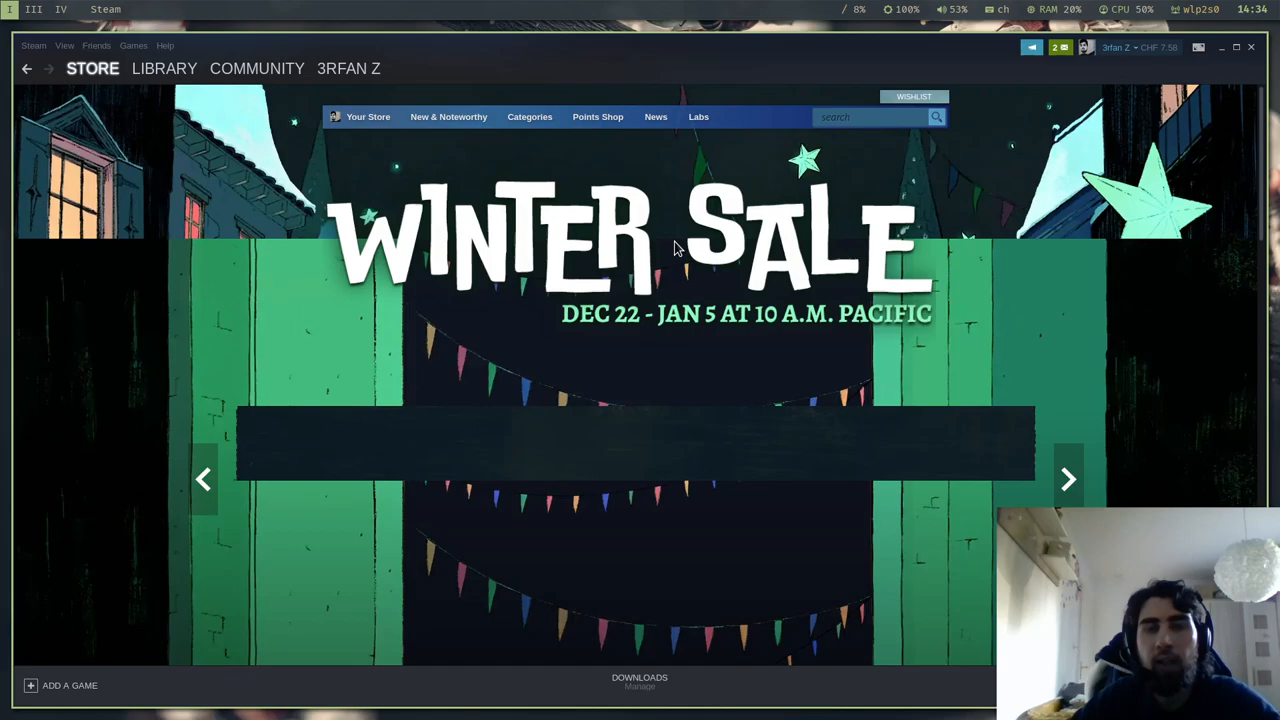
click(164, 68)
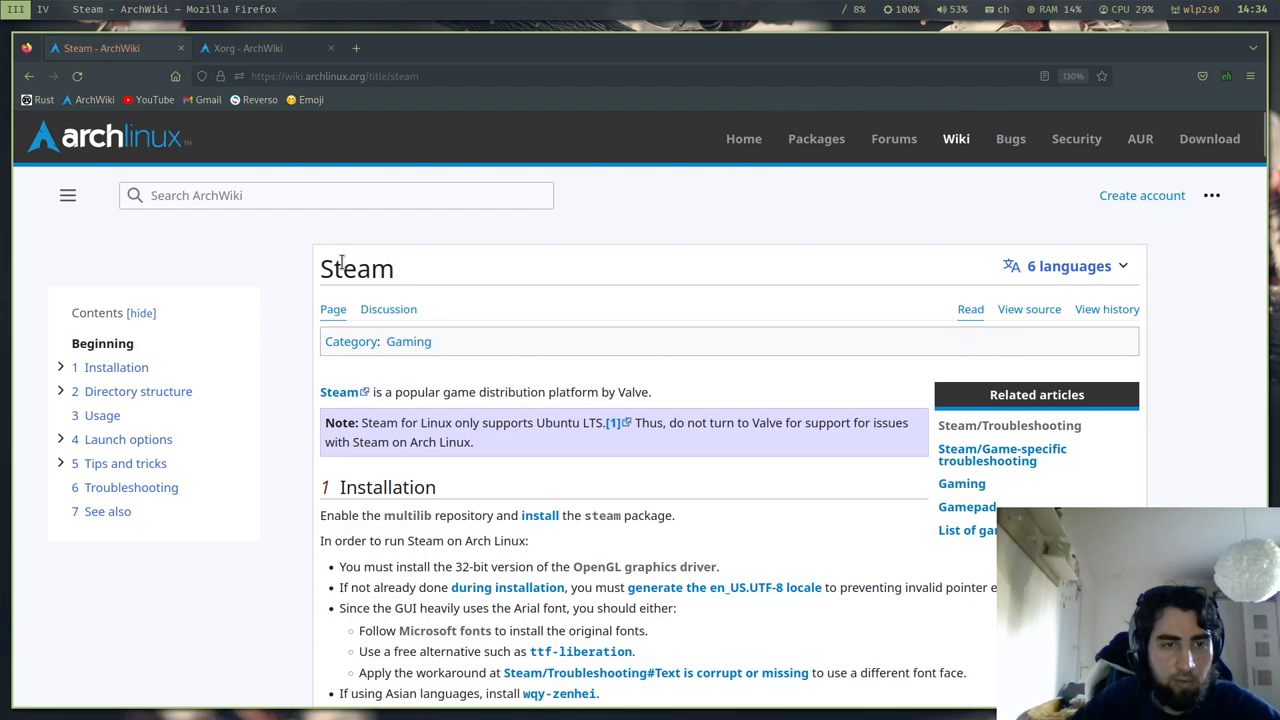
scroll(down, 3)
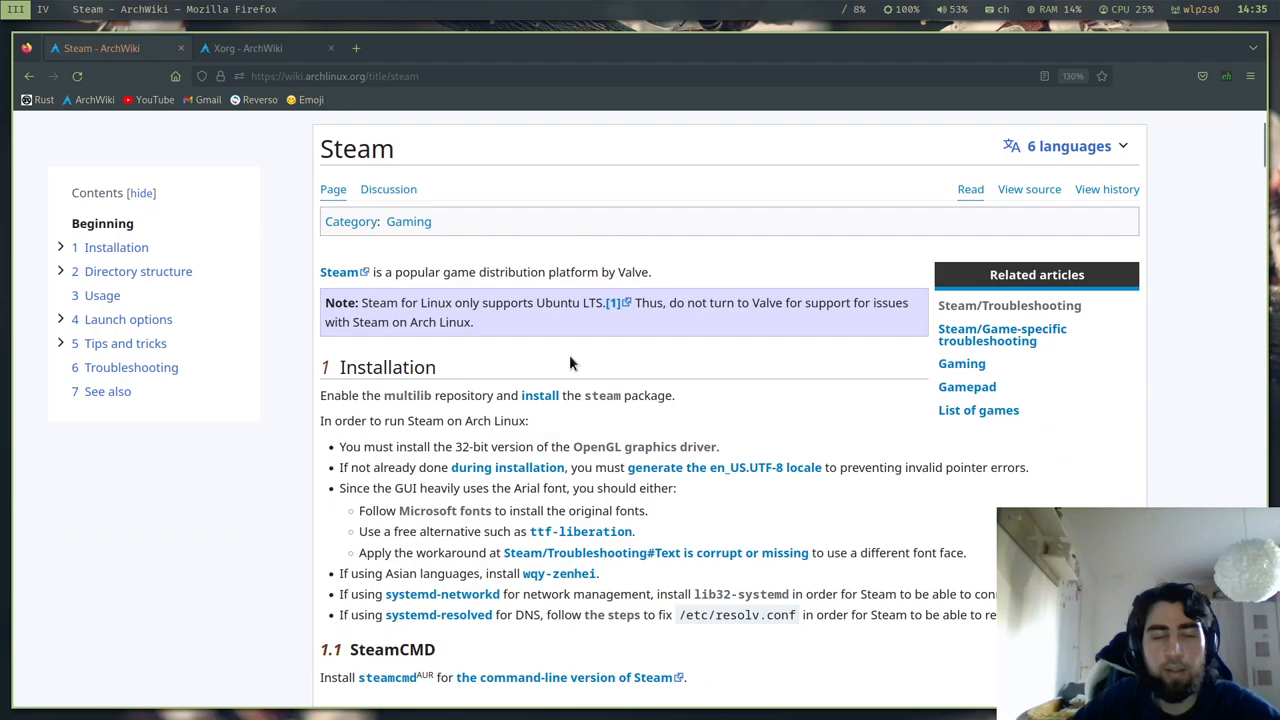
scroll(down, 3)
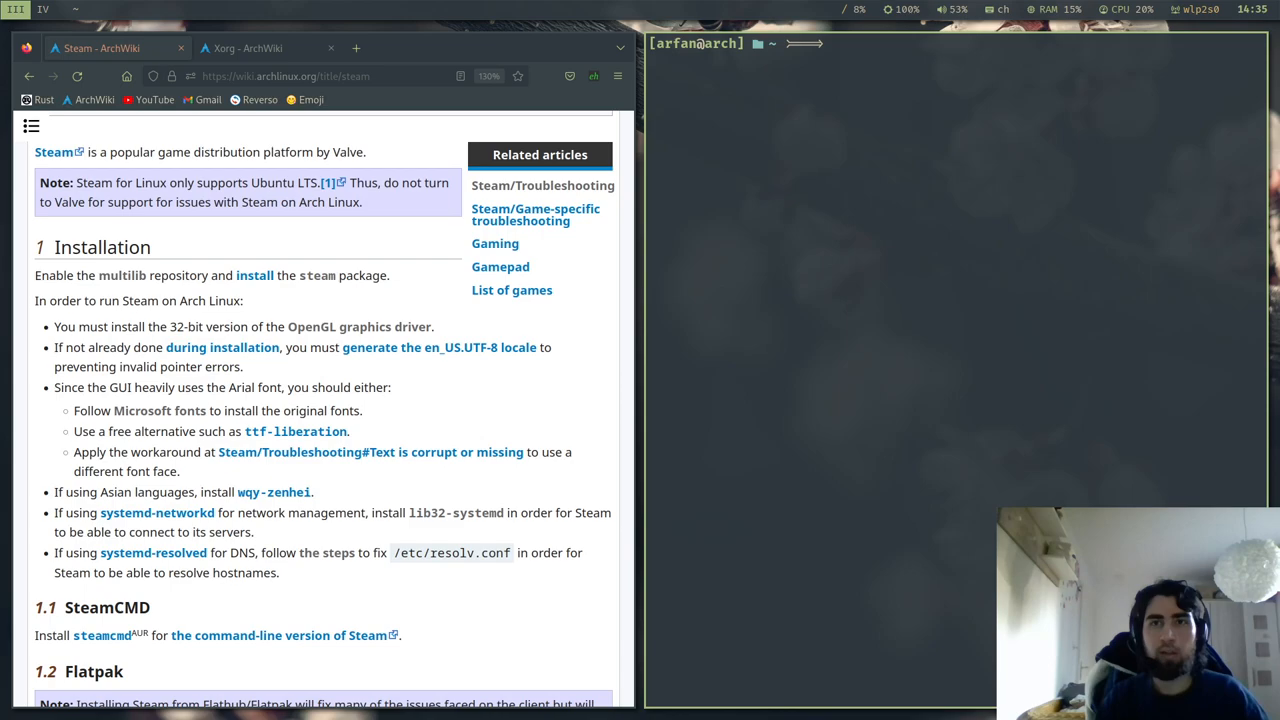
Uncomment [multilib] in /etc/pacman.conf with nvim, then resync with sudo pacman -Syy.
text(sudo nvim /etc/pacman.conf)
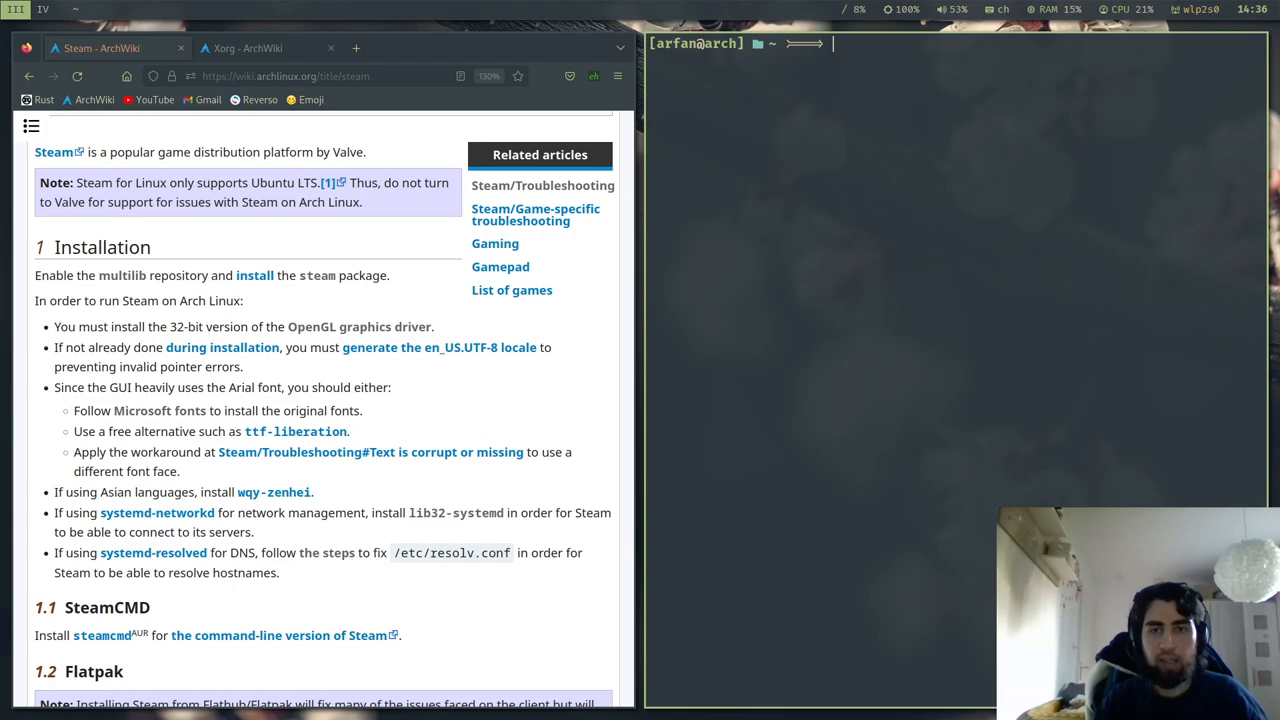
text(sudo pacman -Syy)
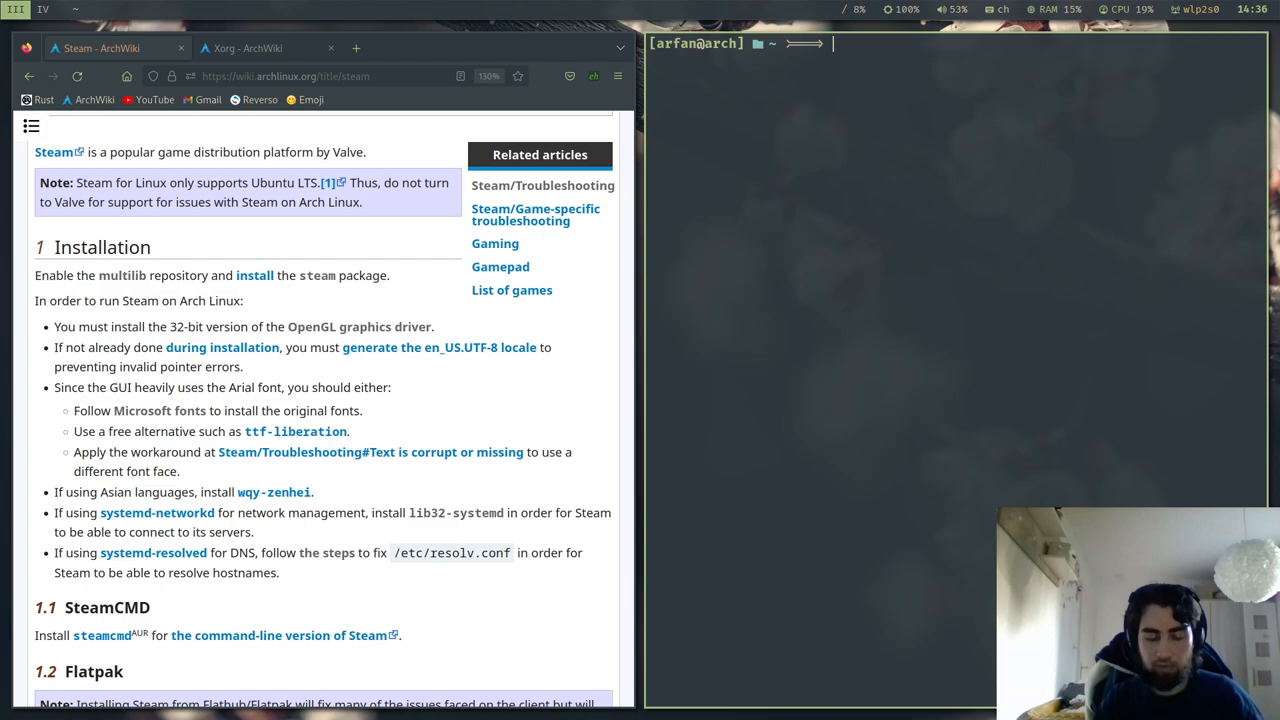
text(sudo pacman -Syy)
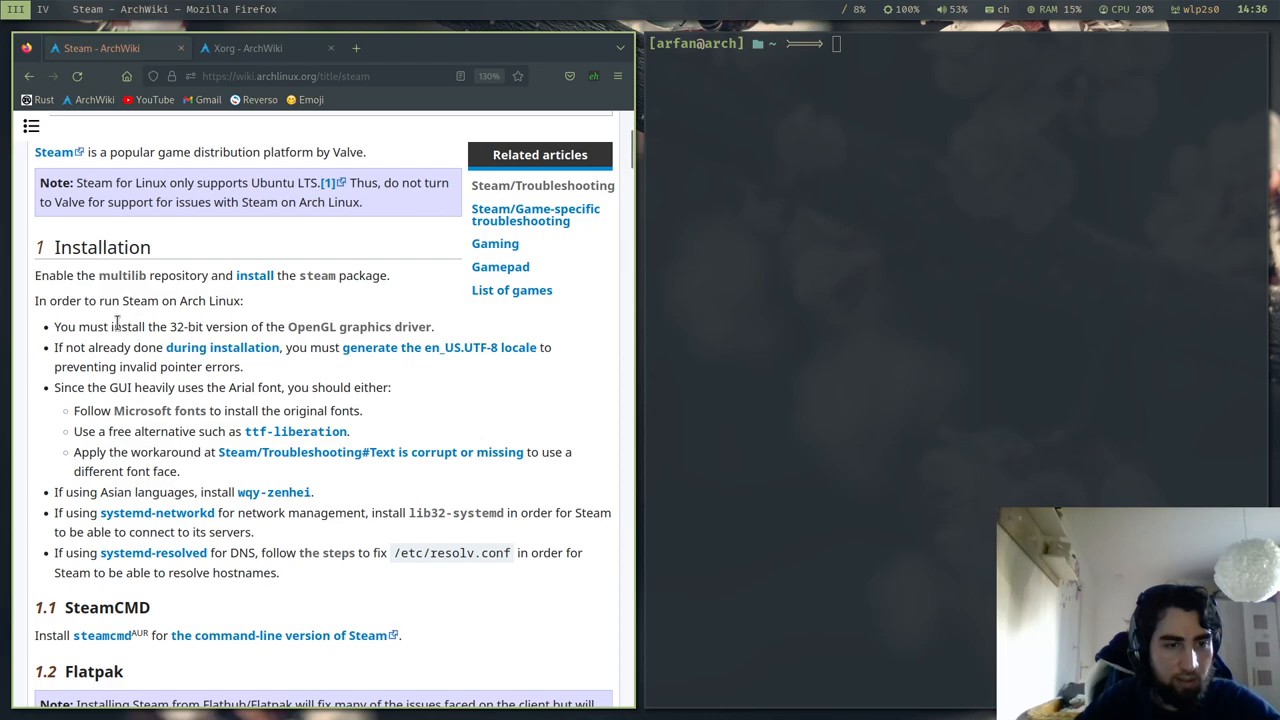
mouse_move(304, 328)
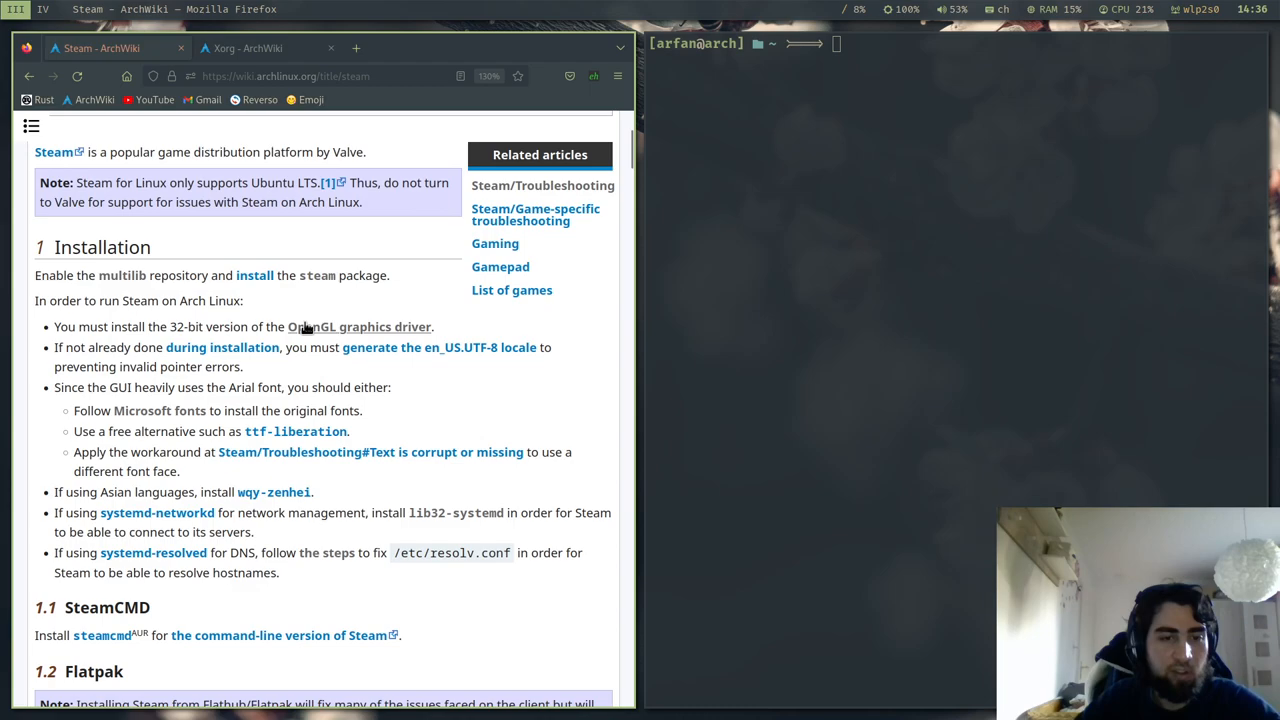
Follow the wiki's OpenGL driver link before querying the graphics cards with lspci.
click(264, 48)
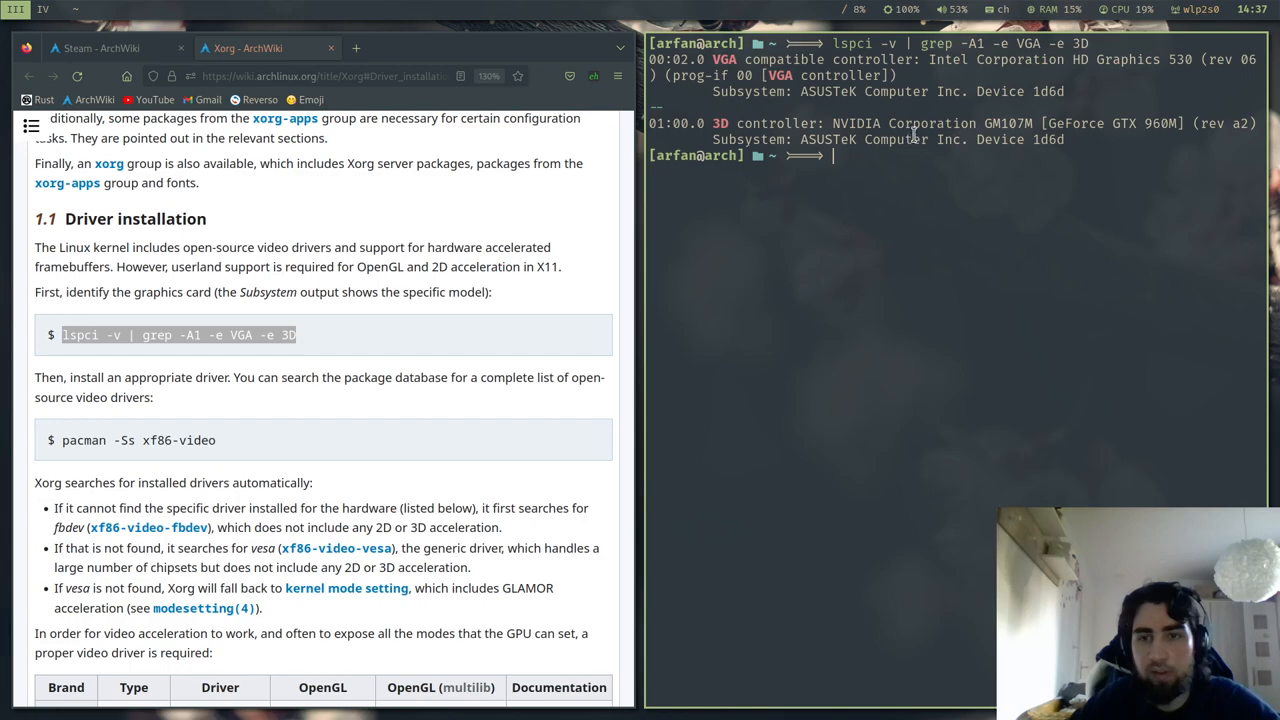
mouse_move(964, 92)
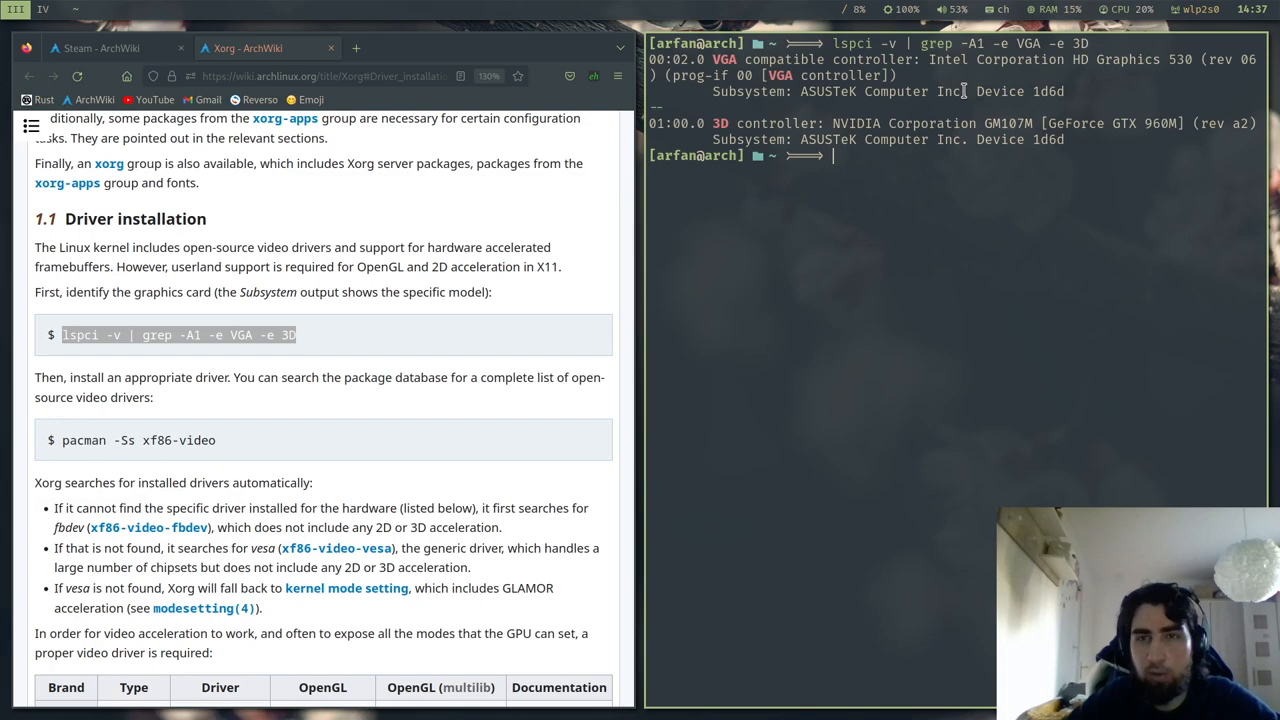
Scroll to the Xorg driver table and start a pacman command in the terminal.
scroll(down, 3)
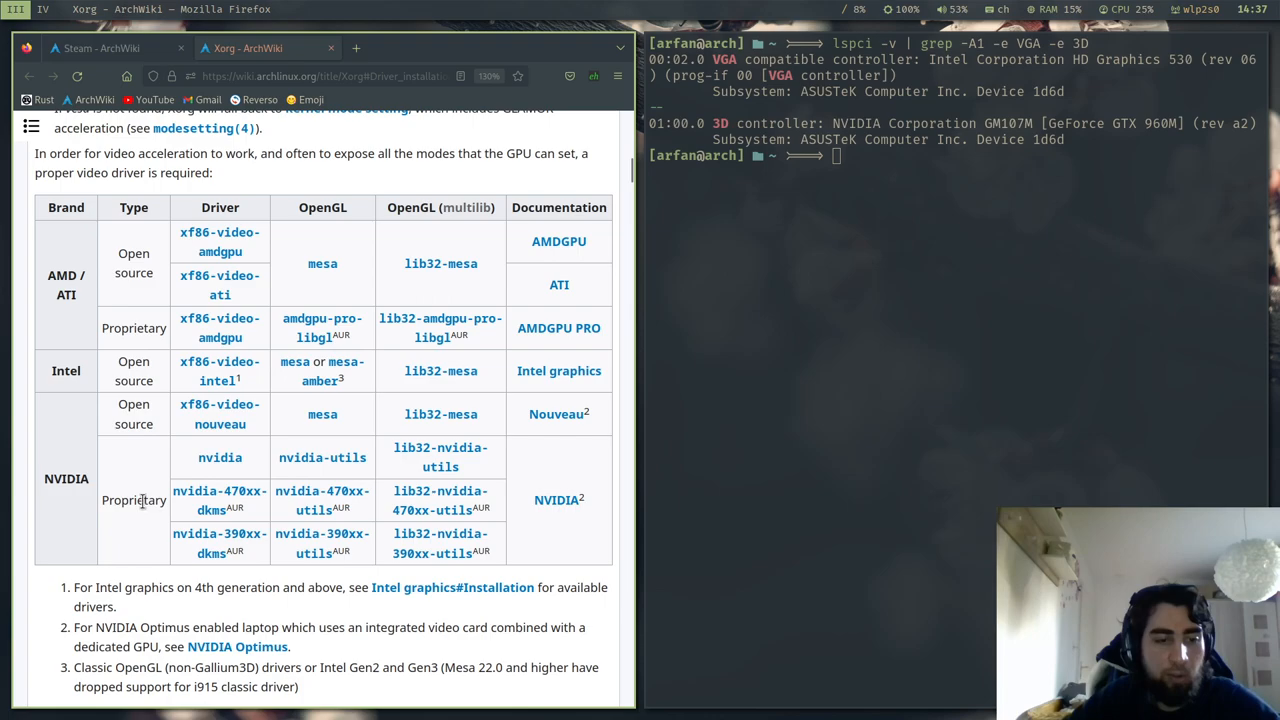
text(sudo pacman -Syy)
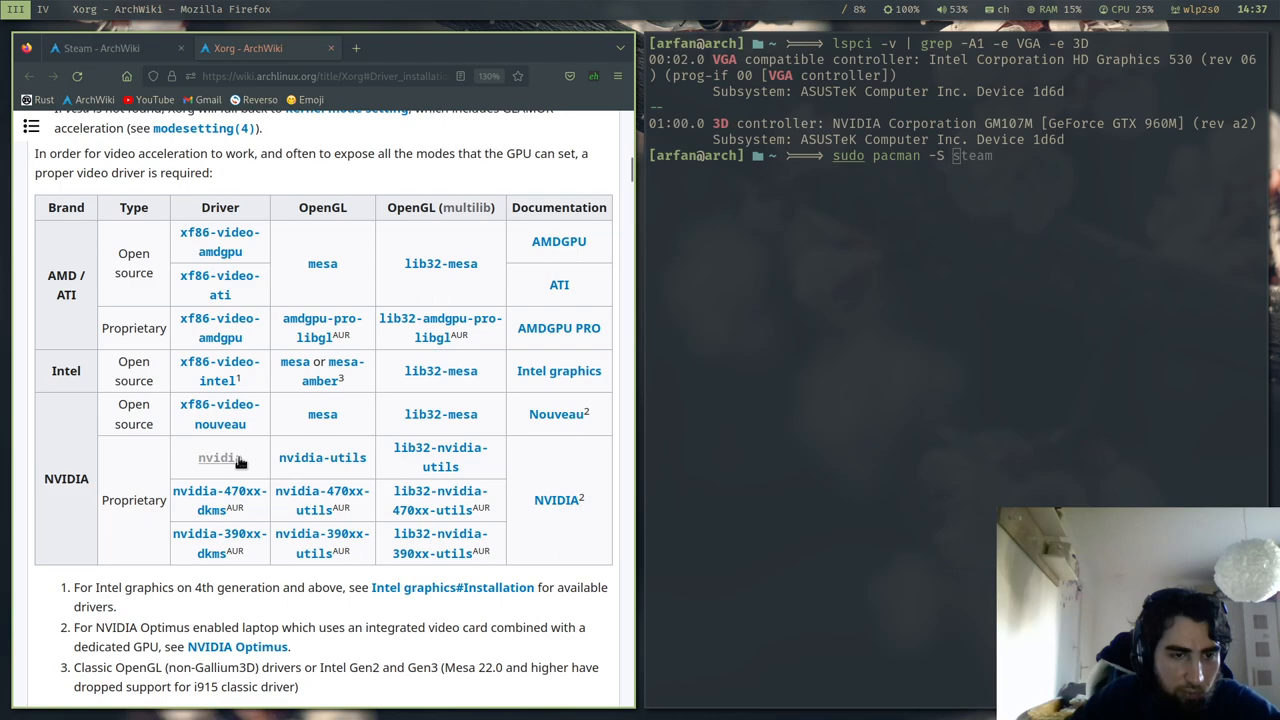
Request xf86-video-intel, mesa, nvidia, nvidia-utils, lib32-mesa and lib32-nvidia-utils, then decline the reinstall with n.
text(xf86-video-intel)
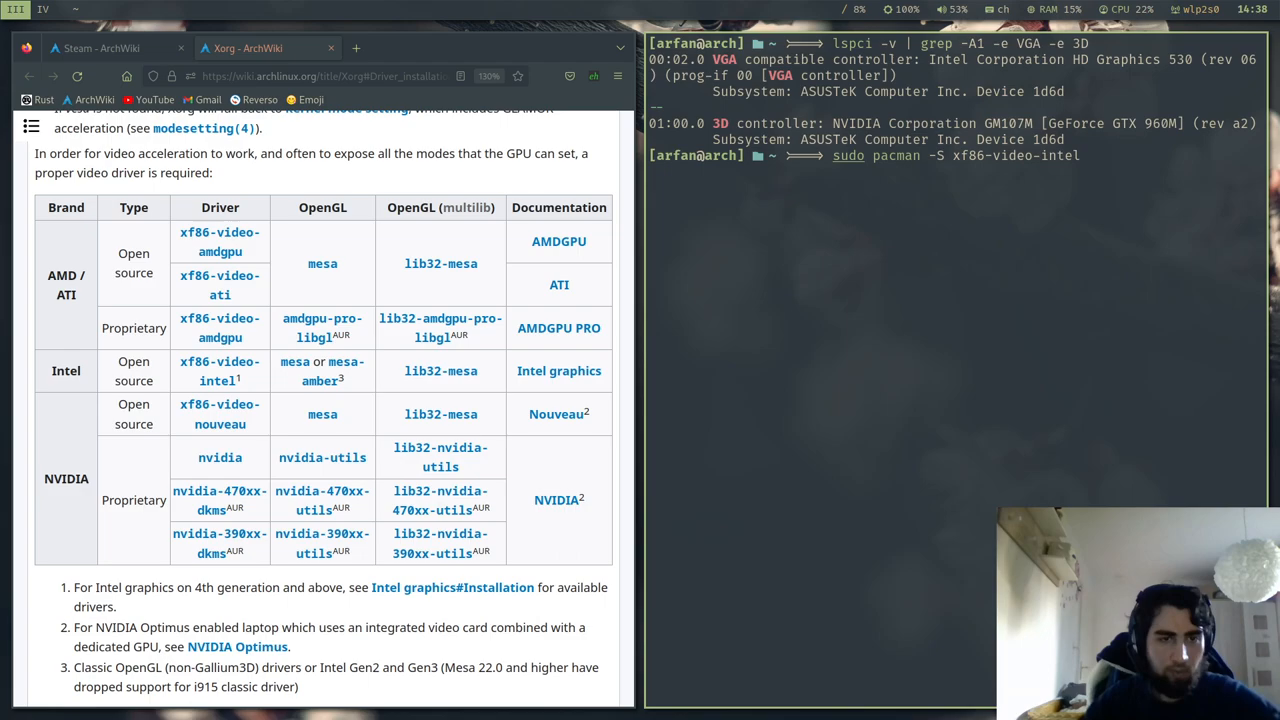
text(mesa)
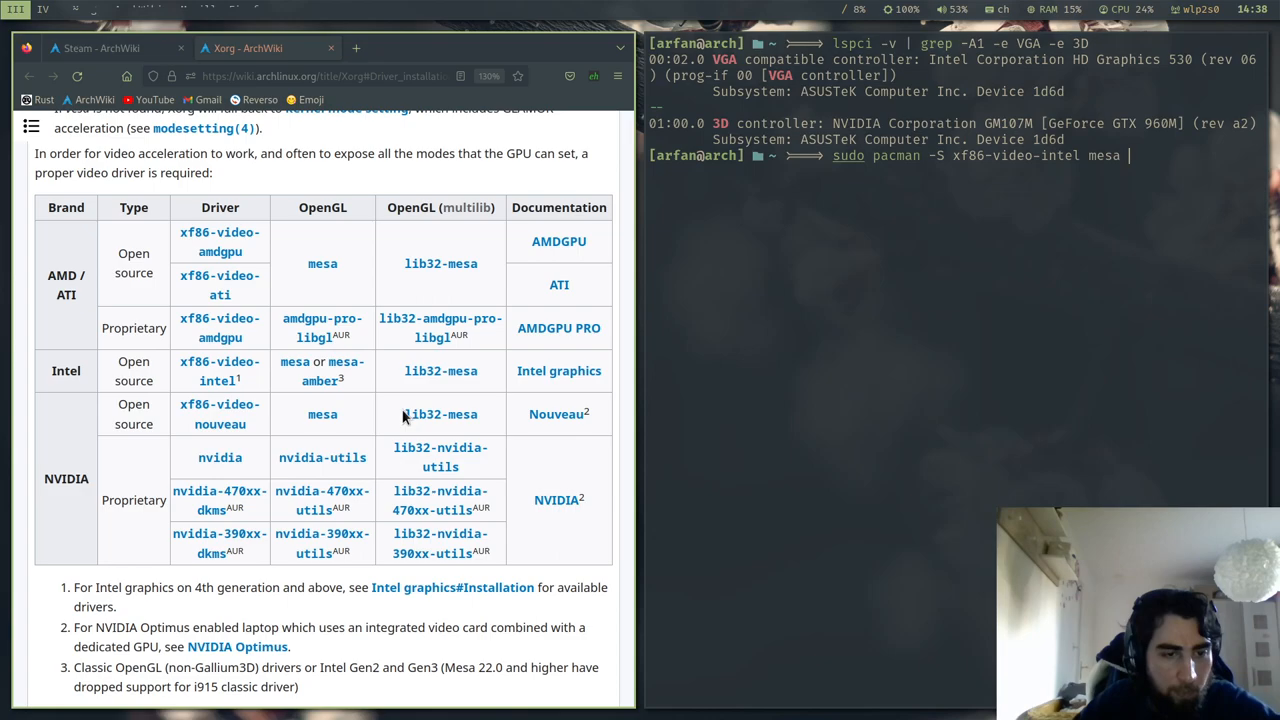
text(nvidia)
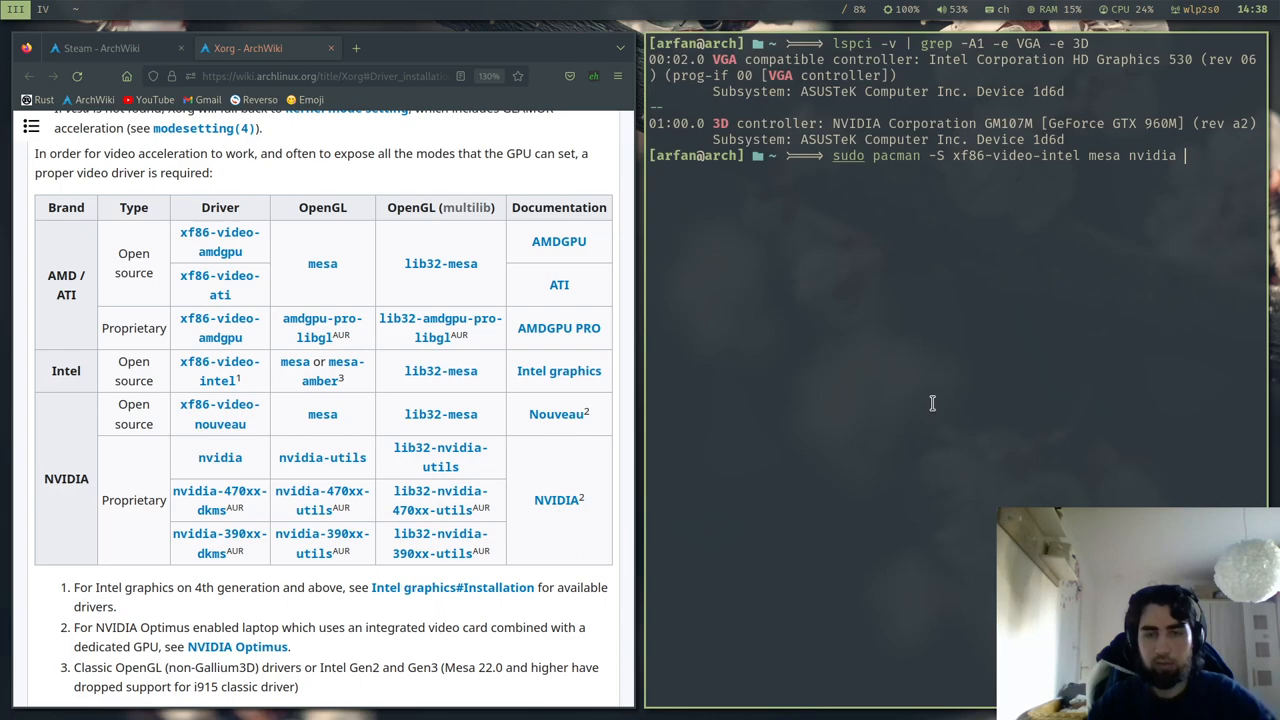
text(nvidia-utils)
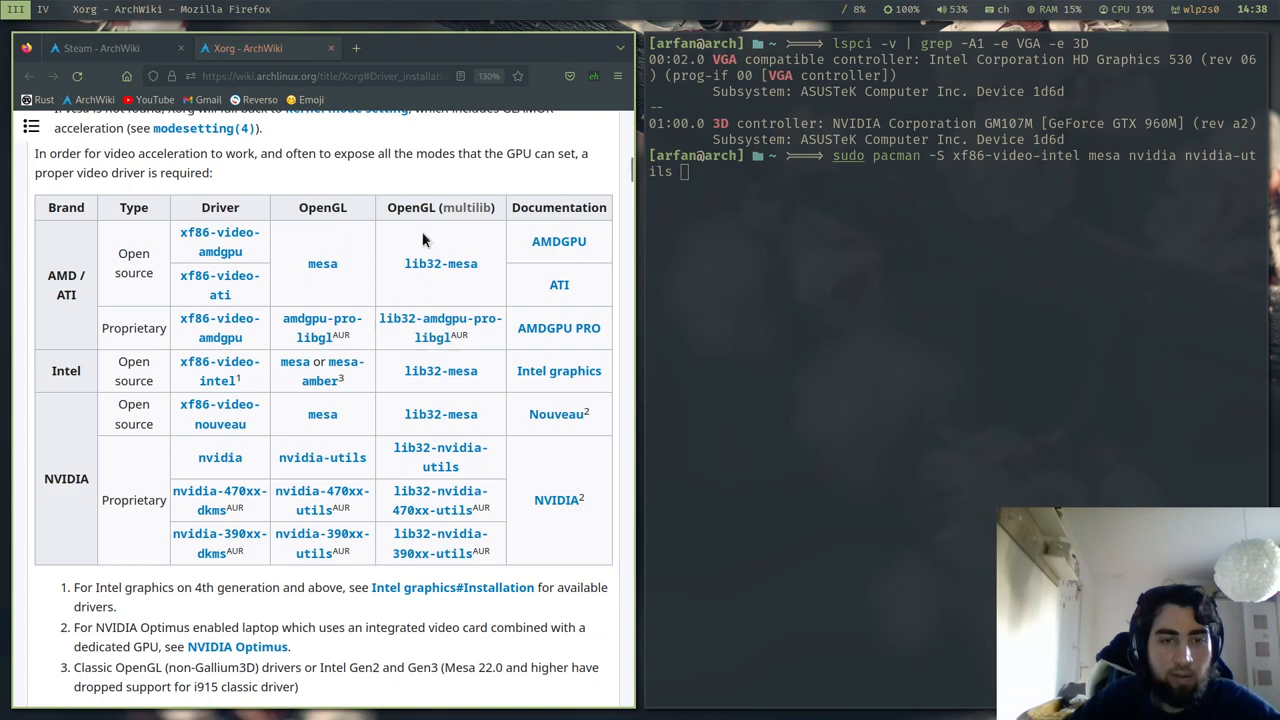
mouse_move(478, 244)
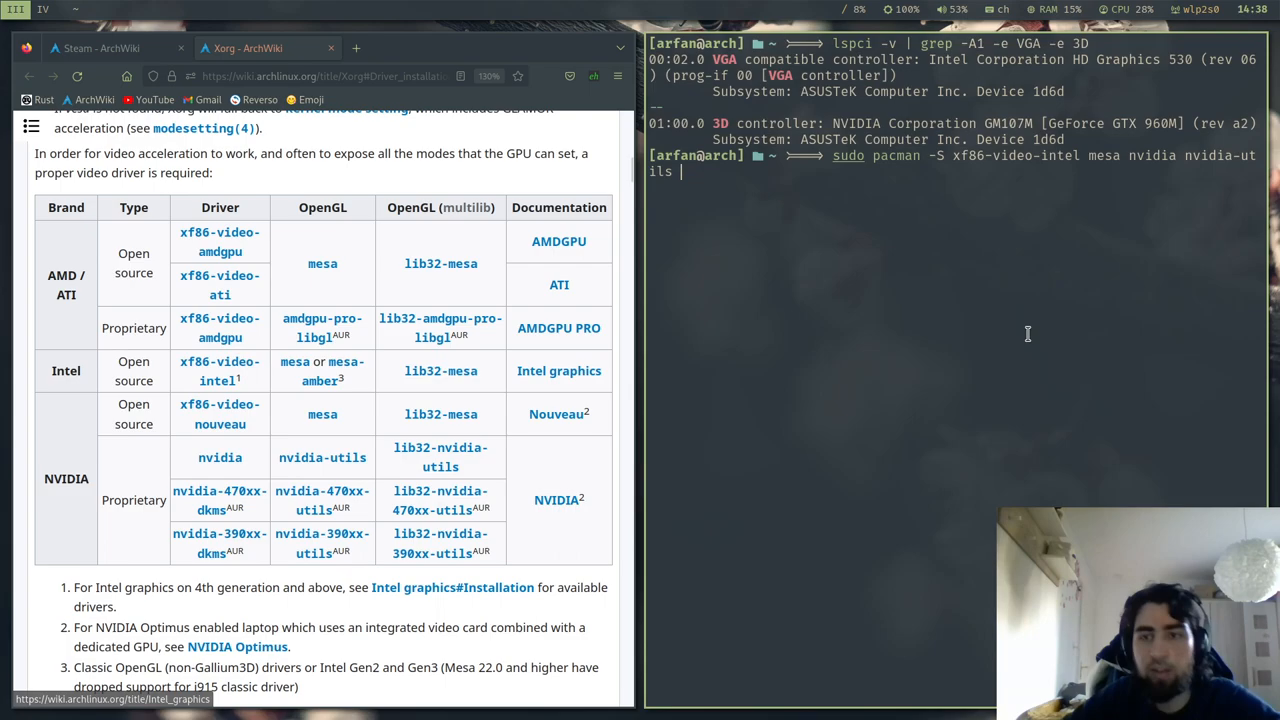
text(lib32-mesa)
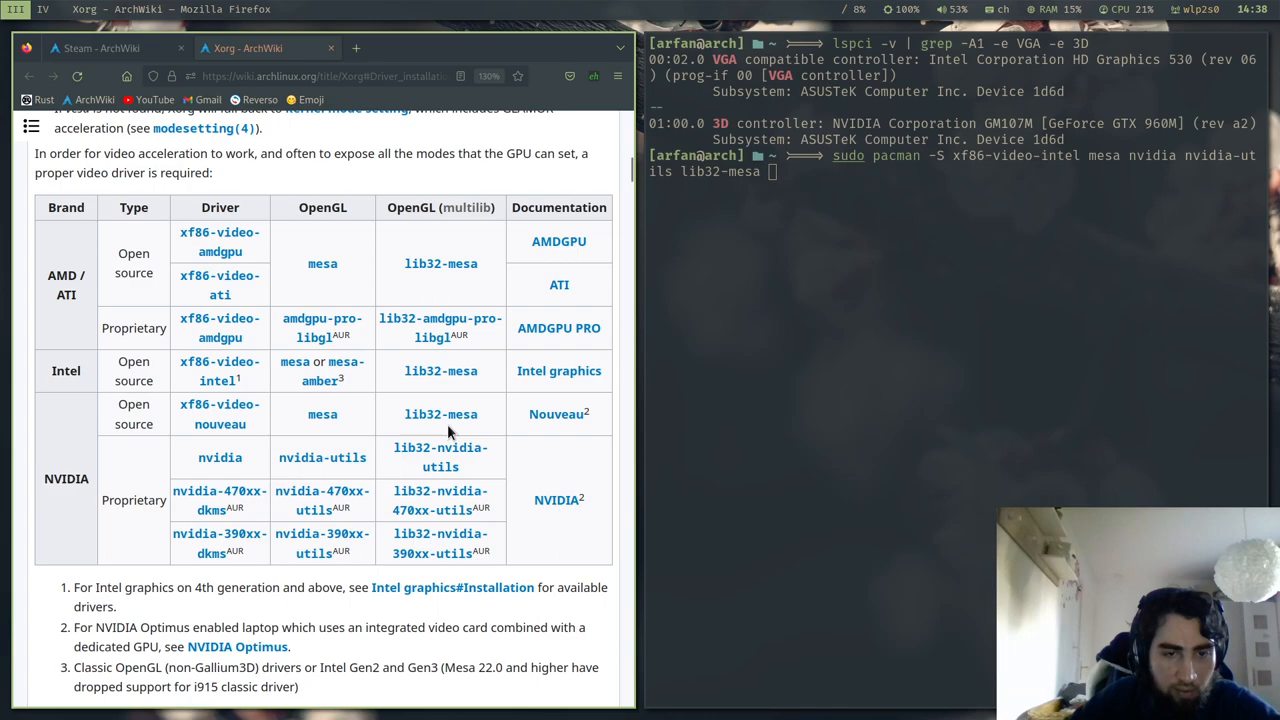
text(lib32-nvidia-utils)
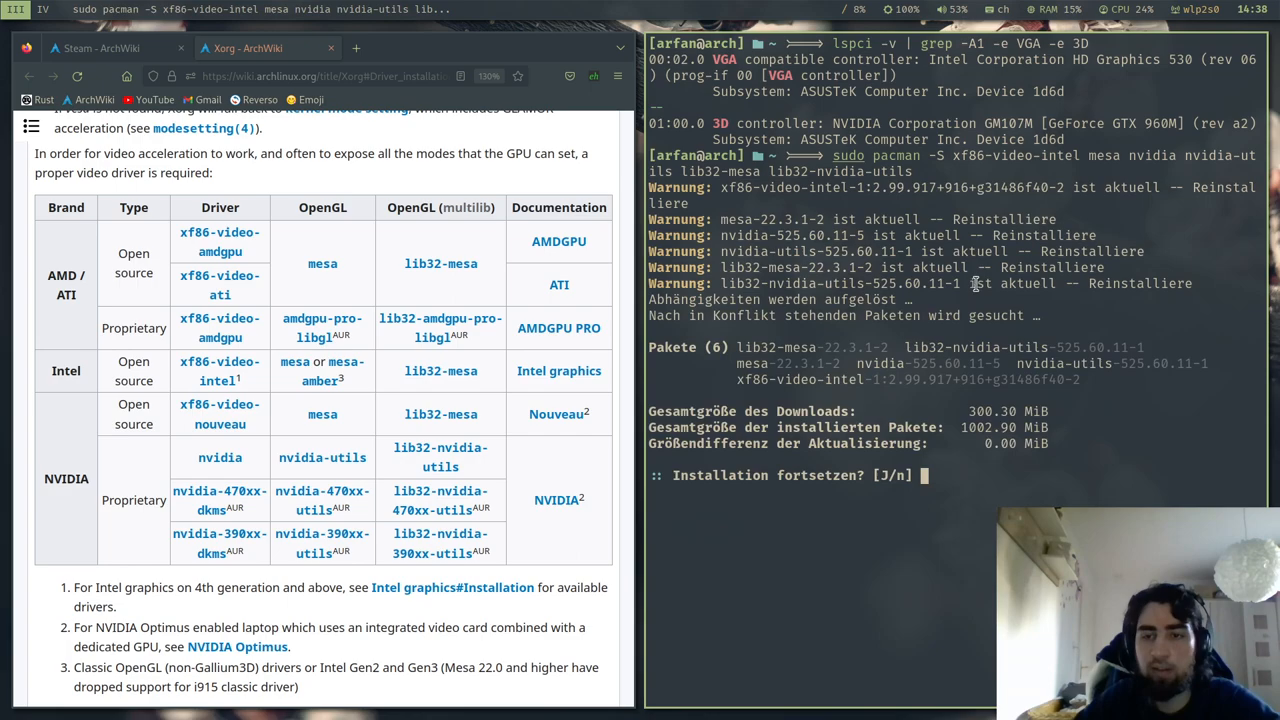
text(n)
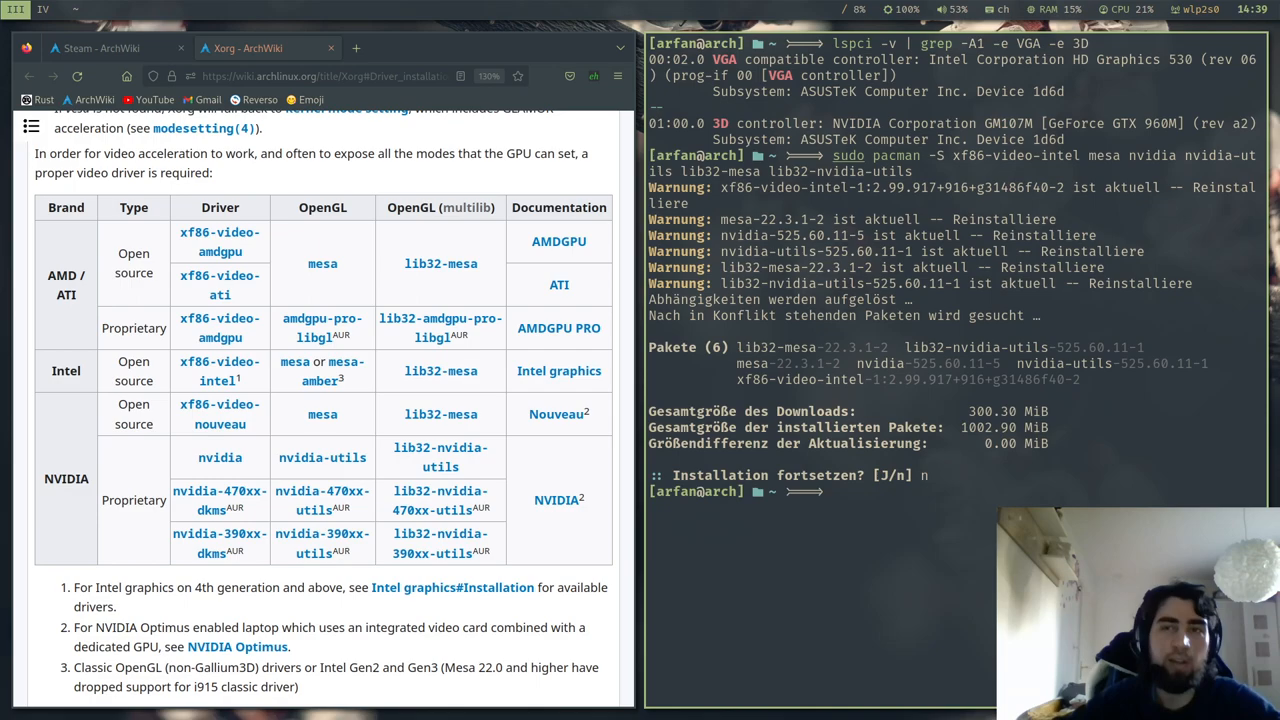
Return to the Steam wiki's installation requirements and open a config file with sudo nvim.
click(100, 48)
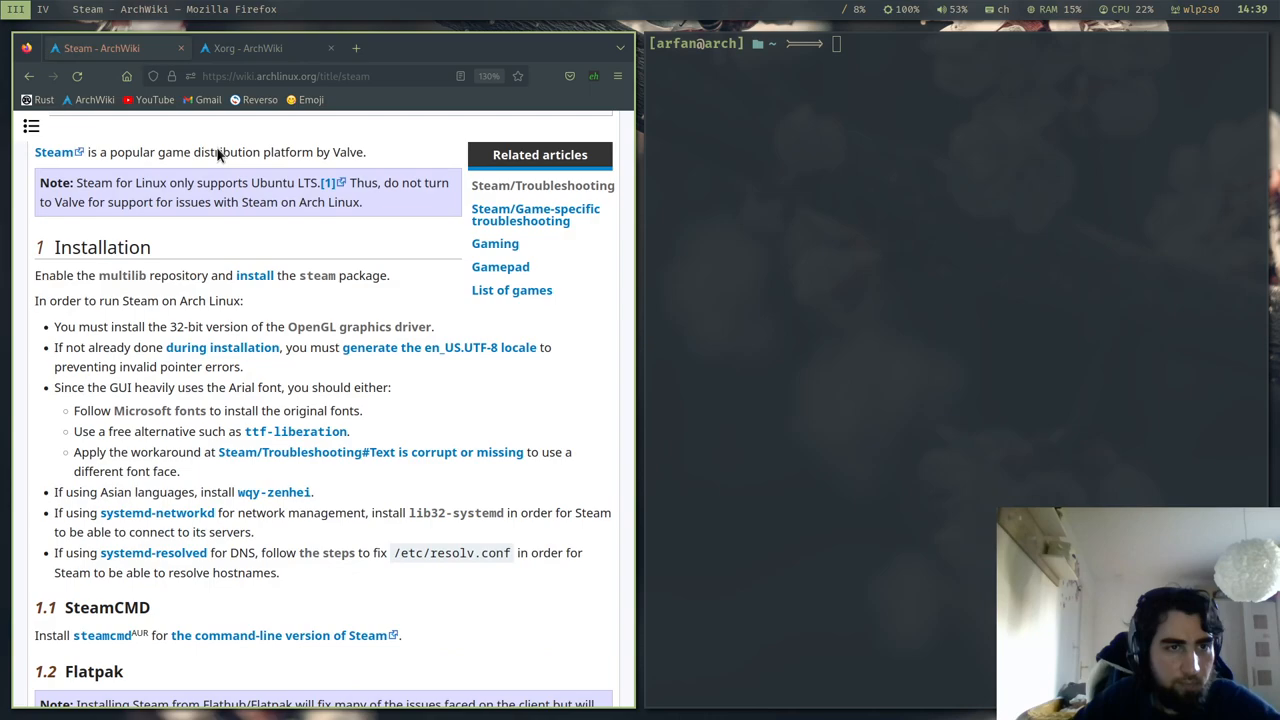
scroll(down, 3)
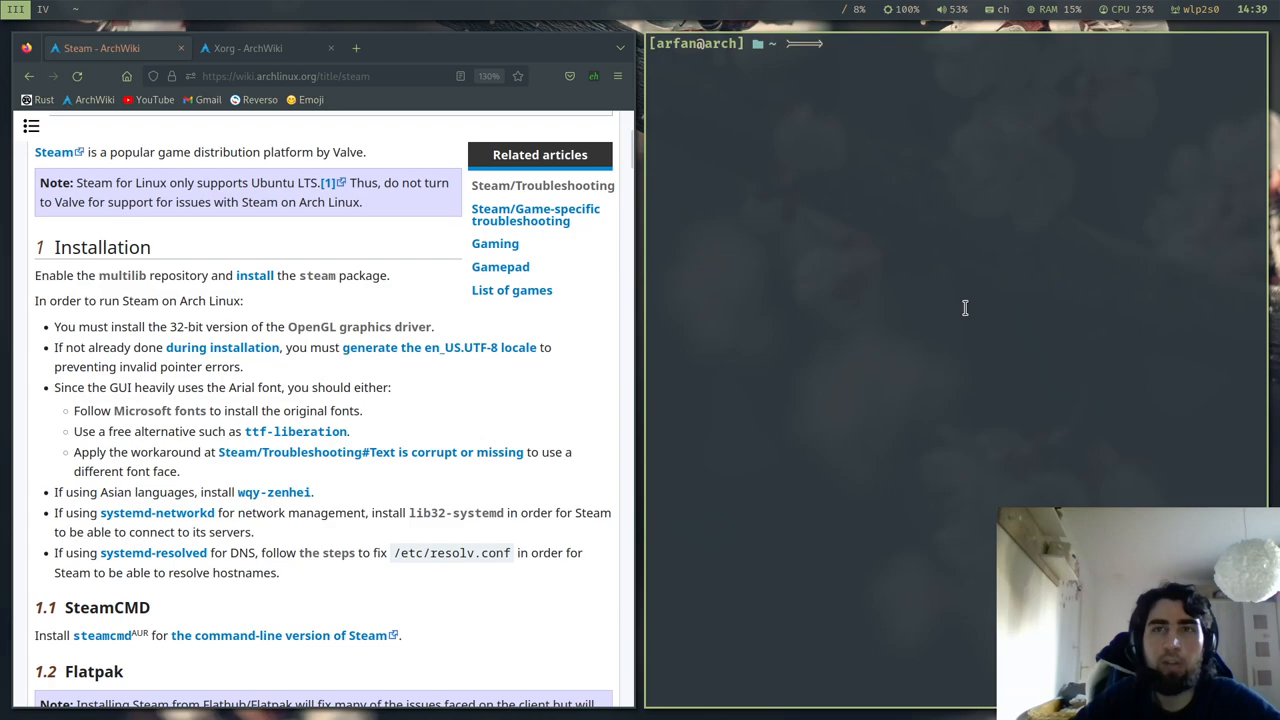
mouse_move(920, 272)
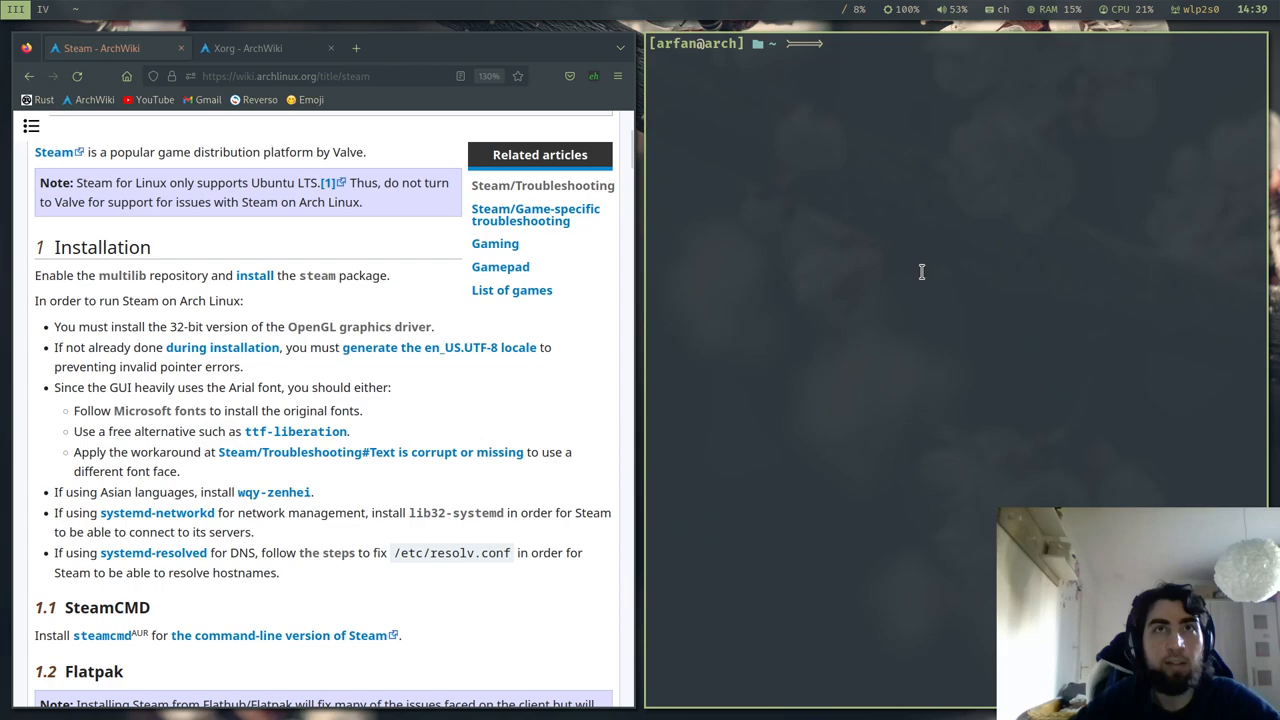
text(sudo nvim /etc/pacman.conf)
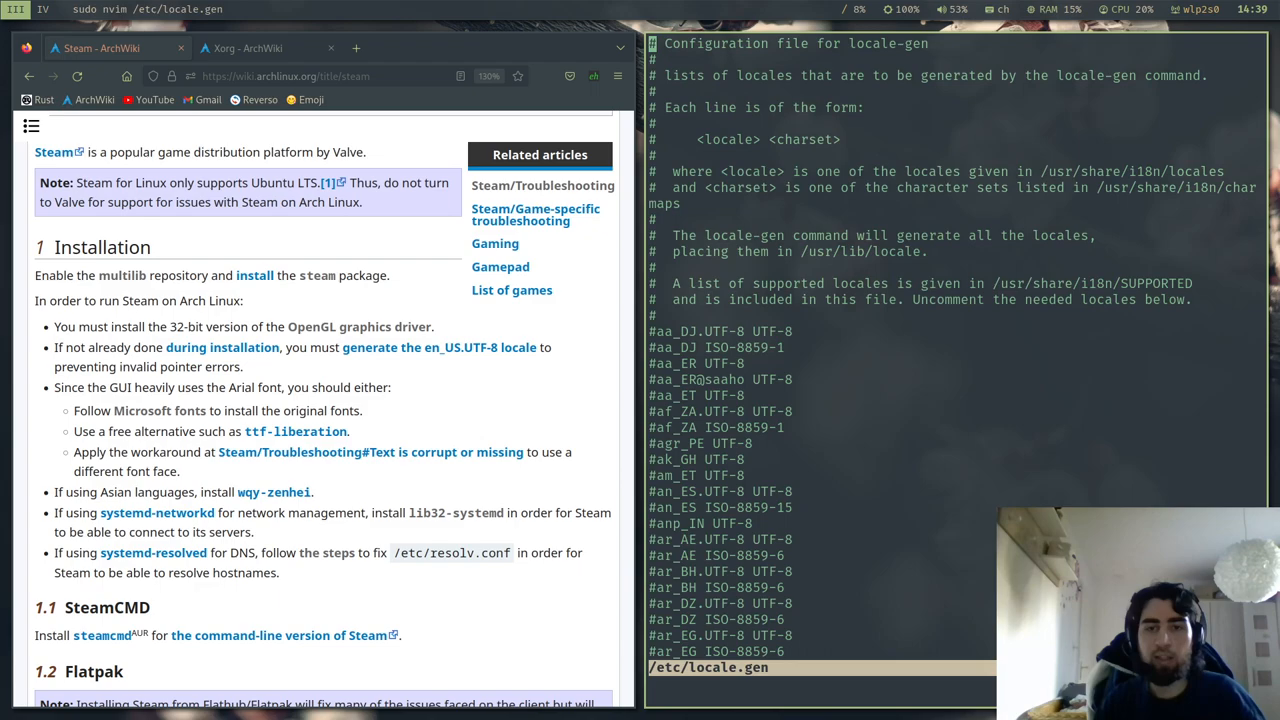
Search /en_US in locale.gen, uncomment en_US.UTF-8, and run locale-gen.
text(/en_u)
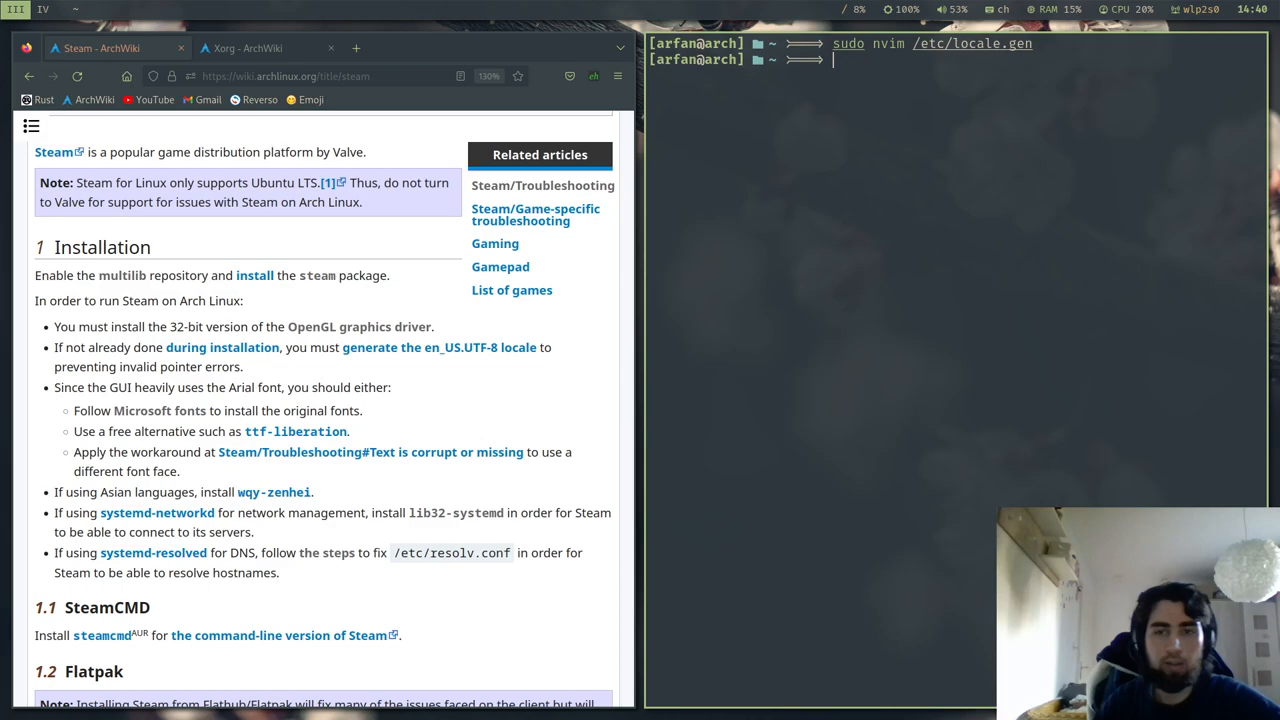
text(locale-gen)
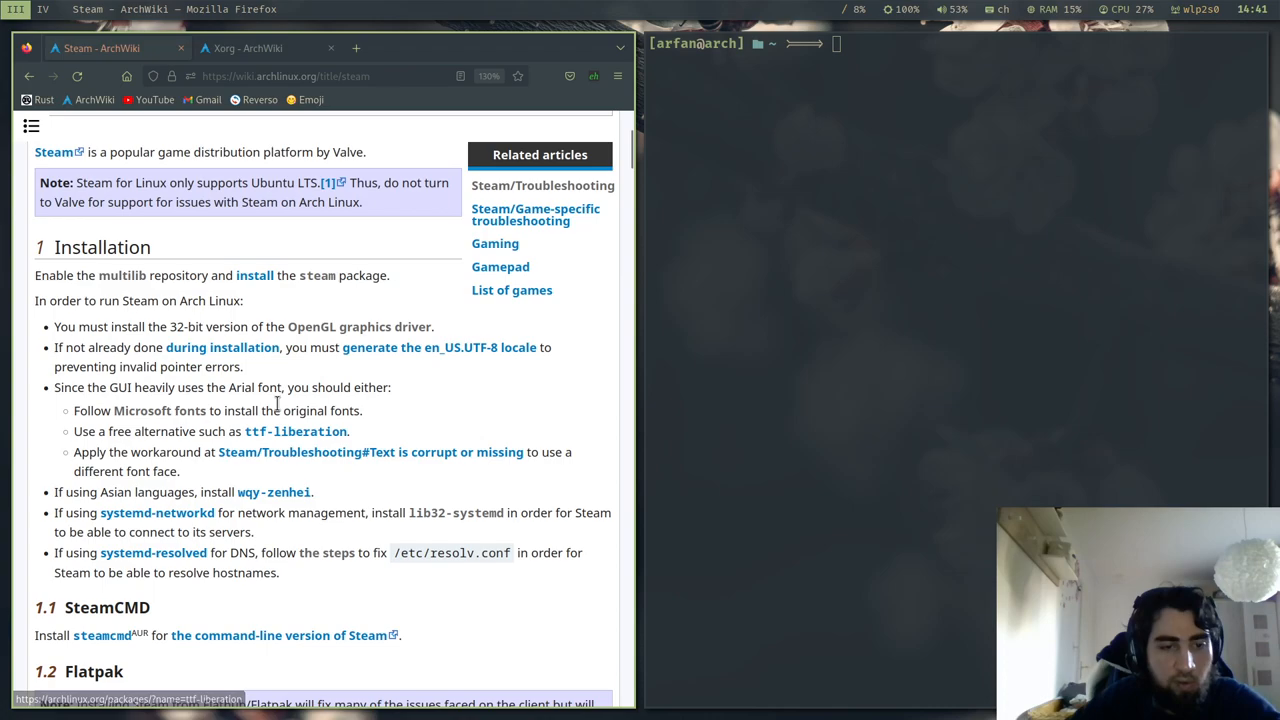
Run sudo pacman -S ttf-liberation again, declining the reinstall since it is up to date.
text(sudo pacman -S ttf-liberatio)
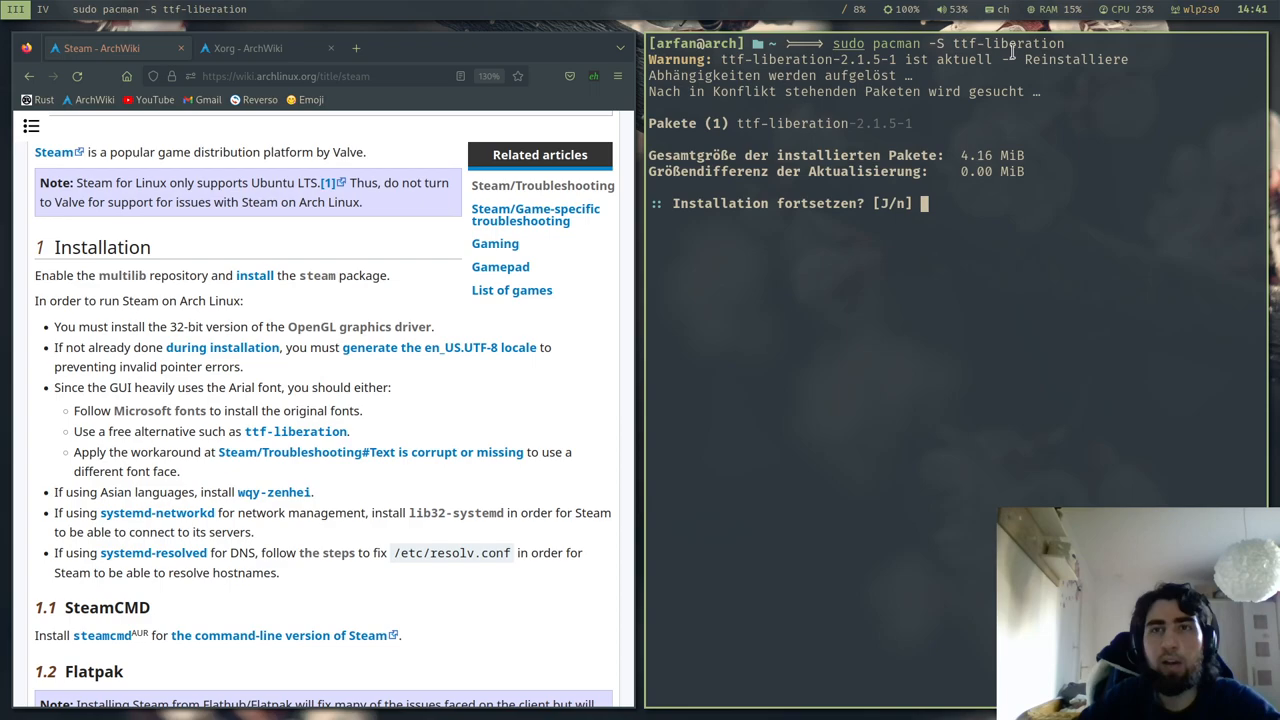
text(n)
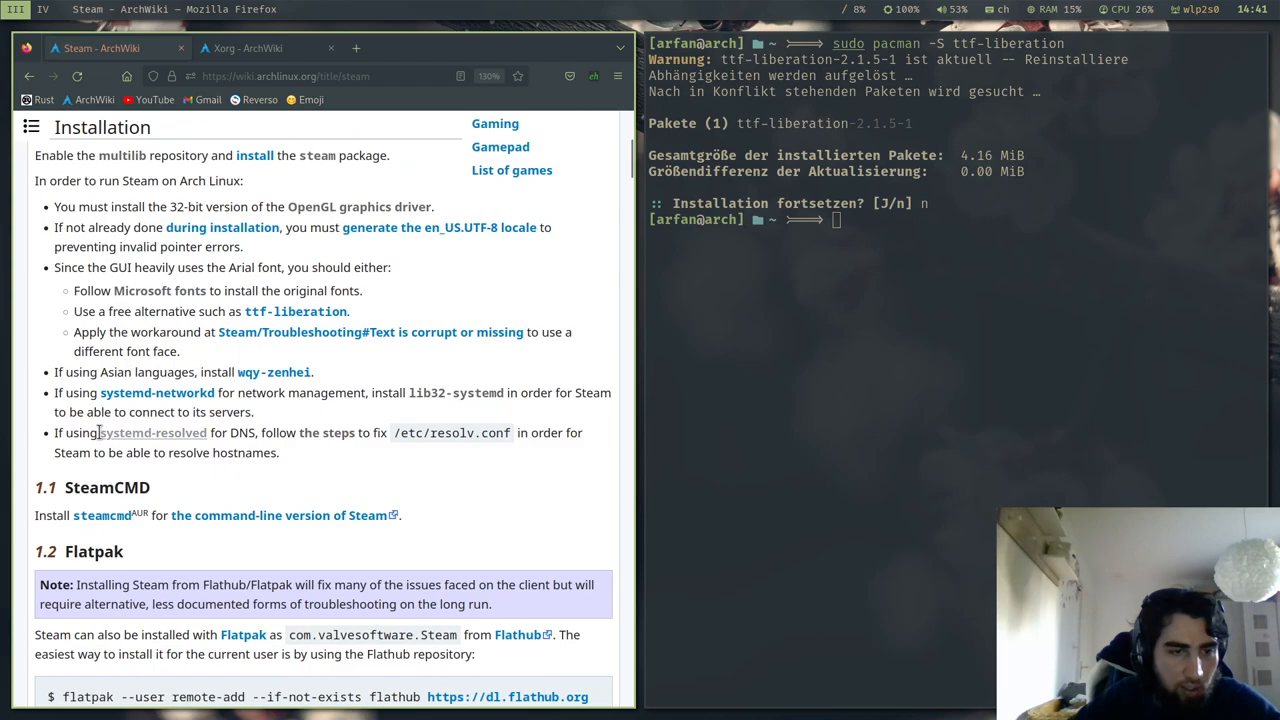
mouse_move(454, 392)
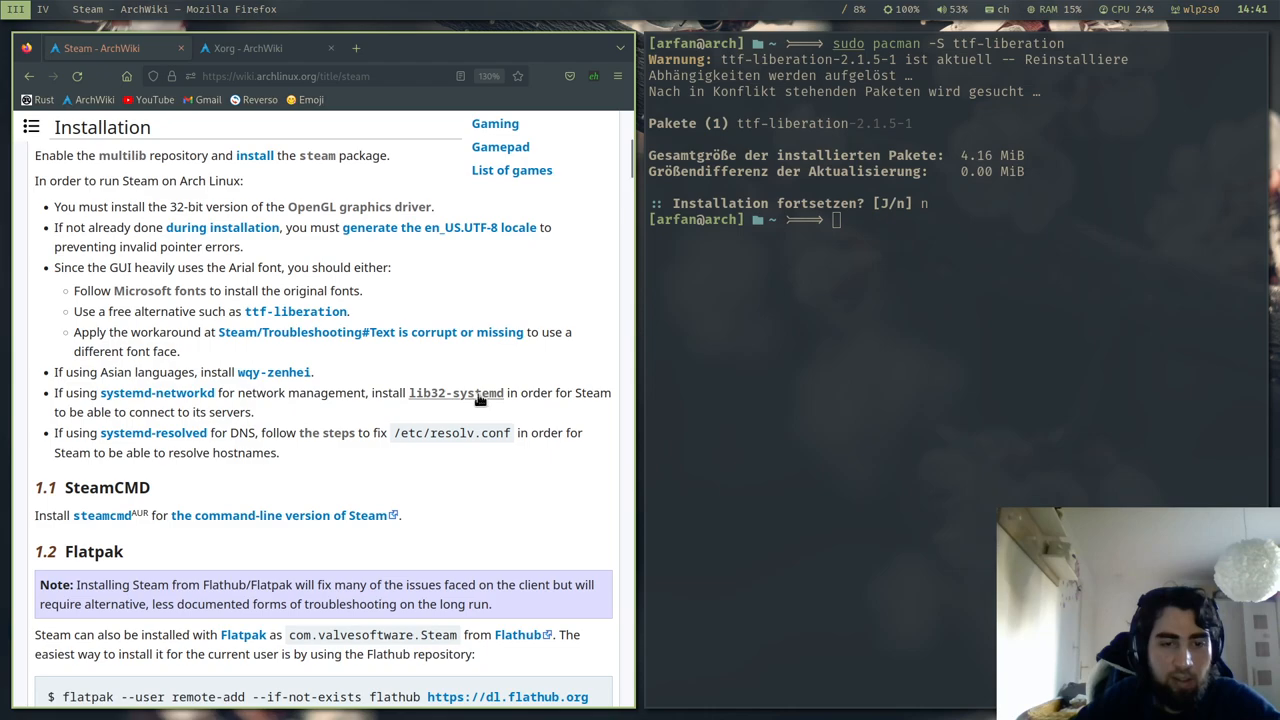
text(sudo pacman -S ttf-liberation)
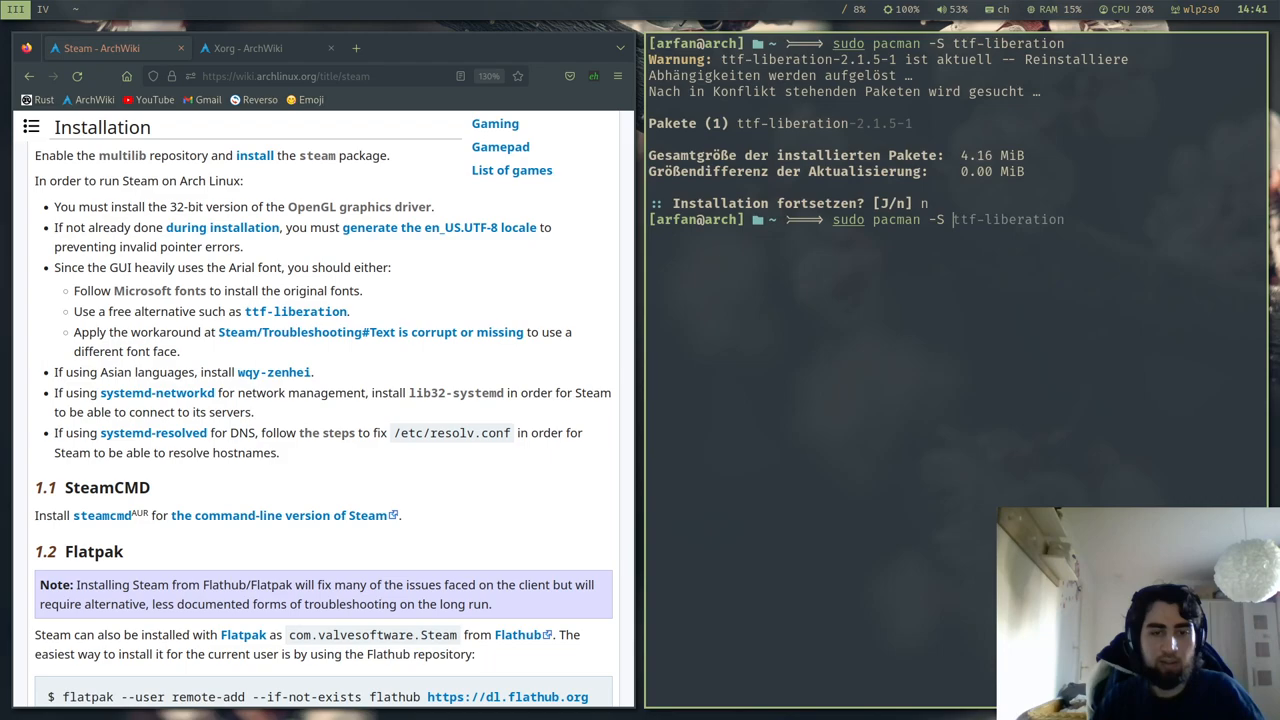
key(Return)
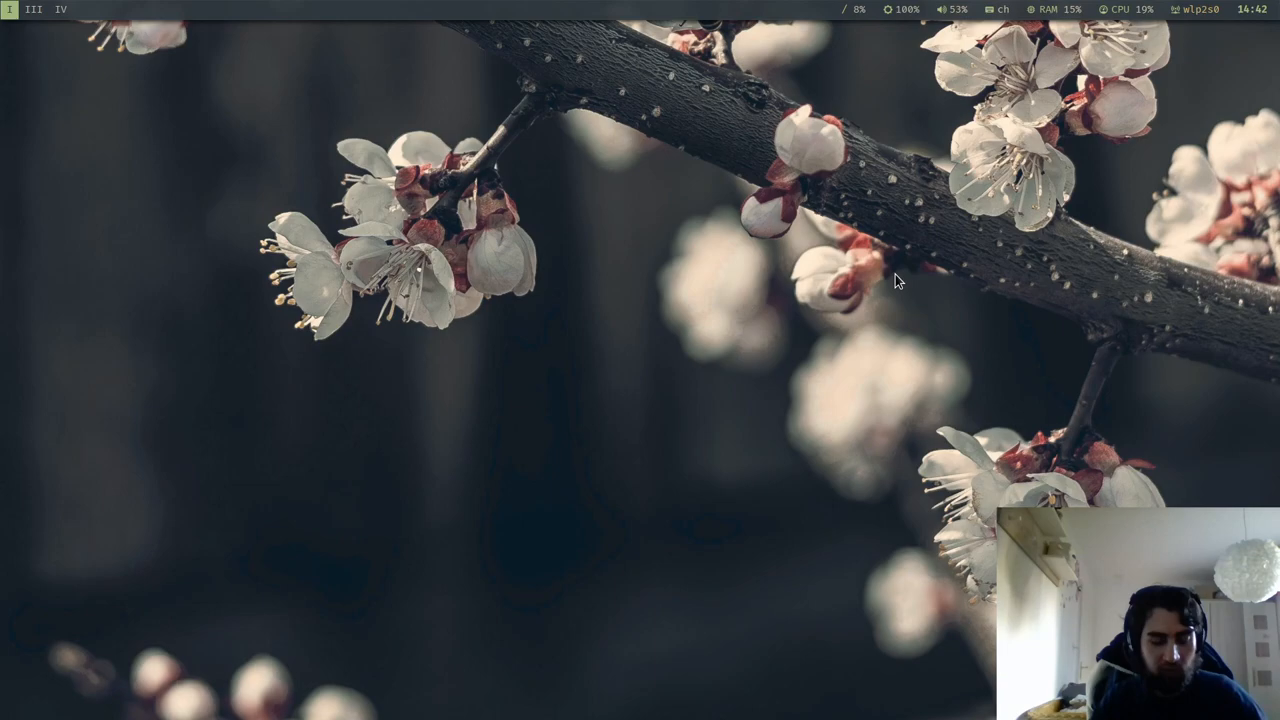
mouse_move(594, 354)
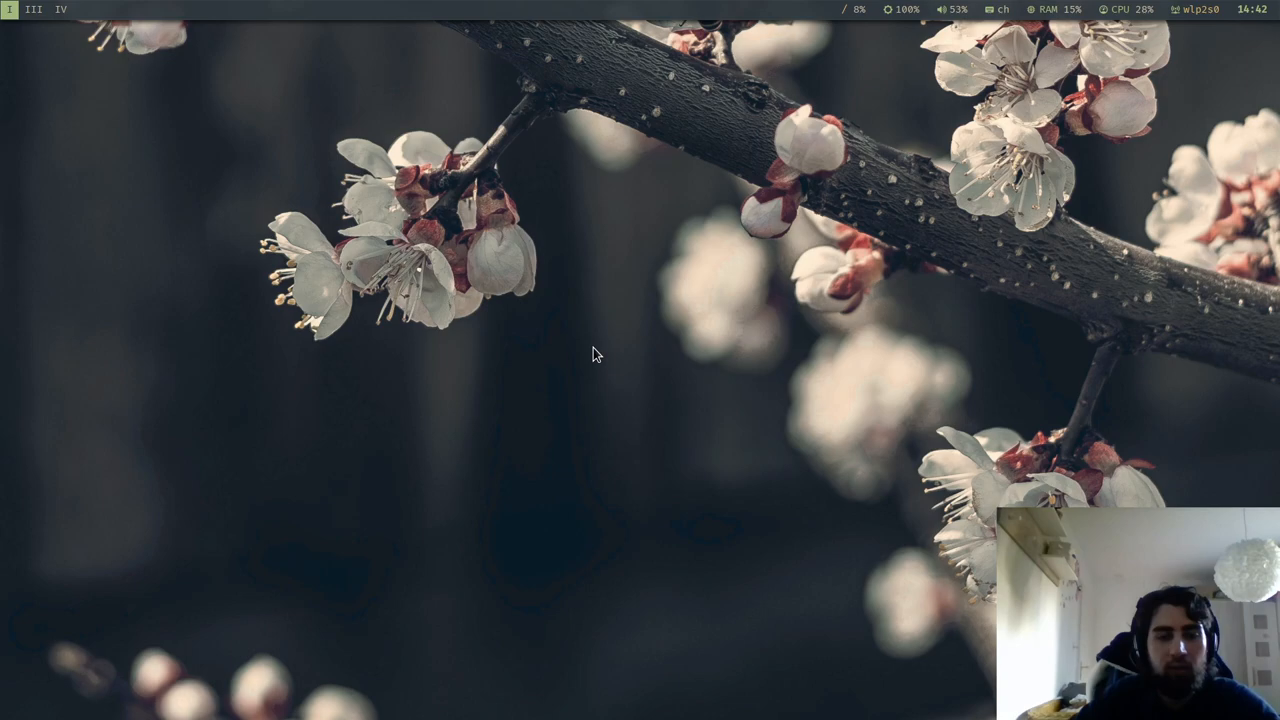
mouse_move(700, 512)
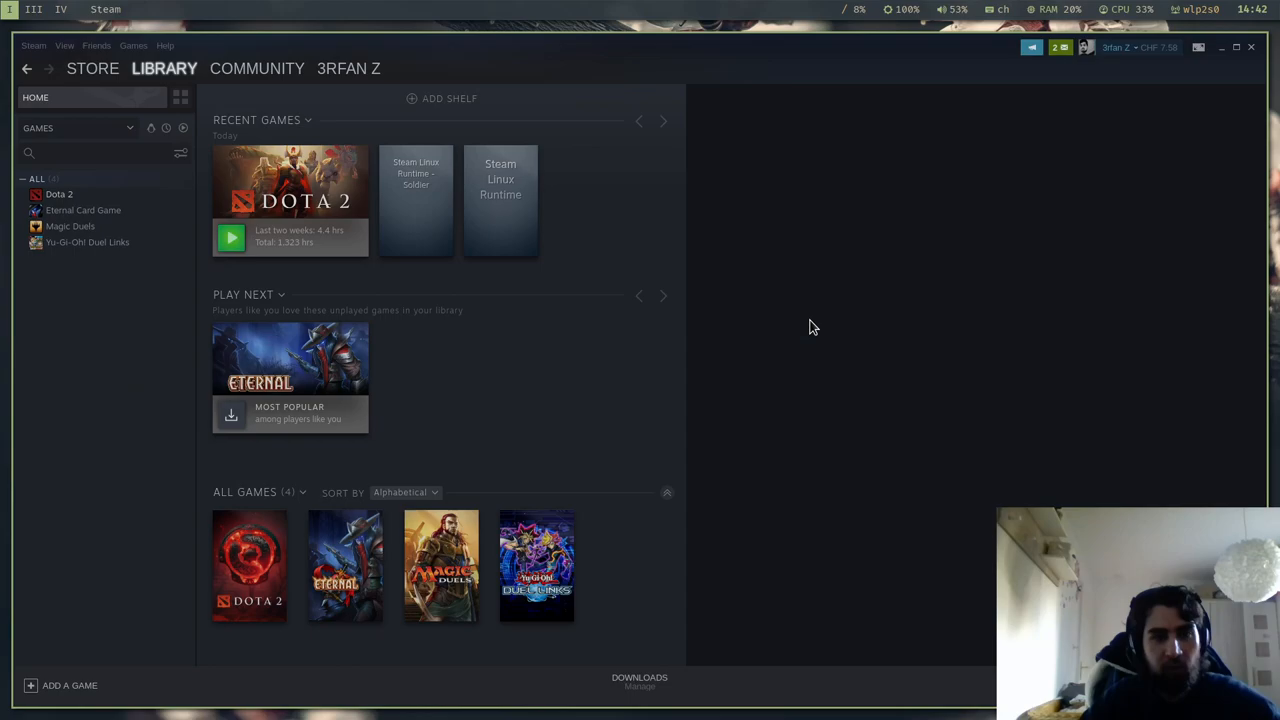
Reach Steam's Shader Pre-Caching settings page, leaving 'Enable Shader Pre-Caching' unchecked.
click(32, 44)
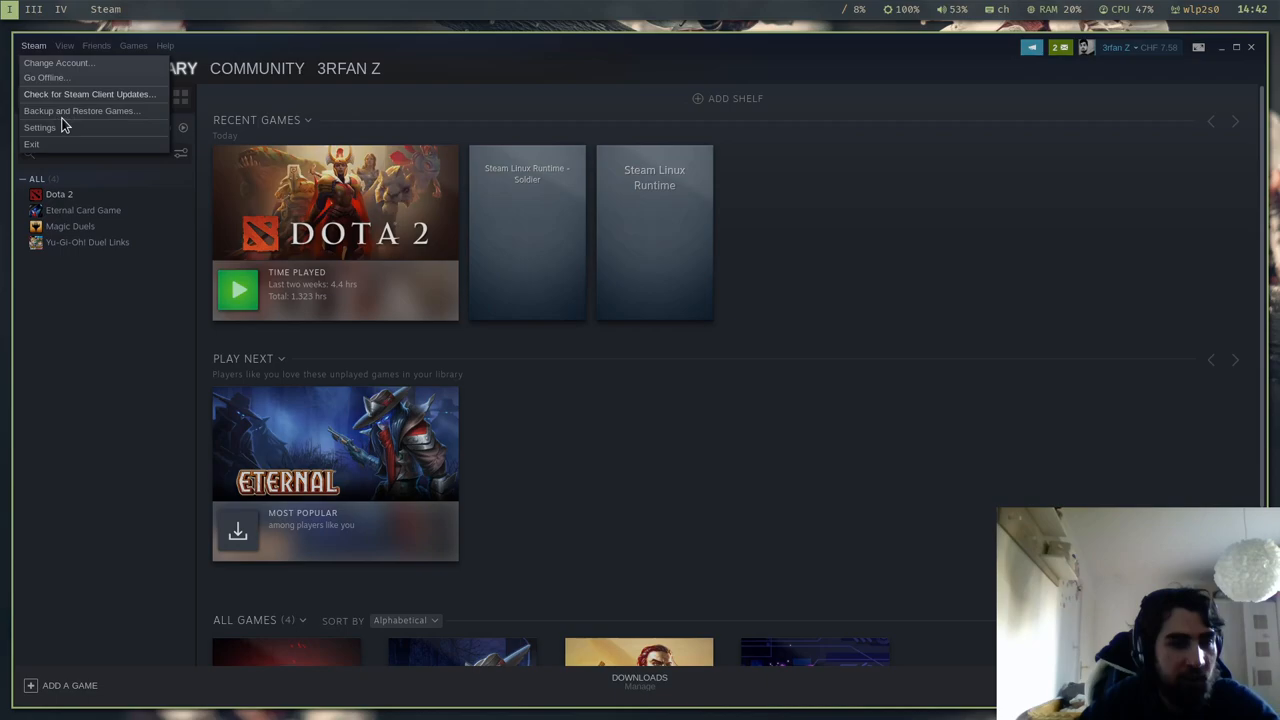
click(40, 128)
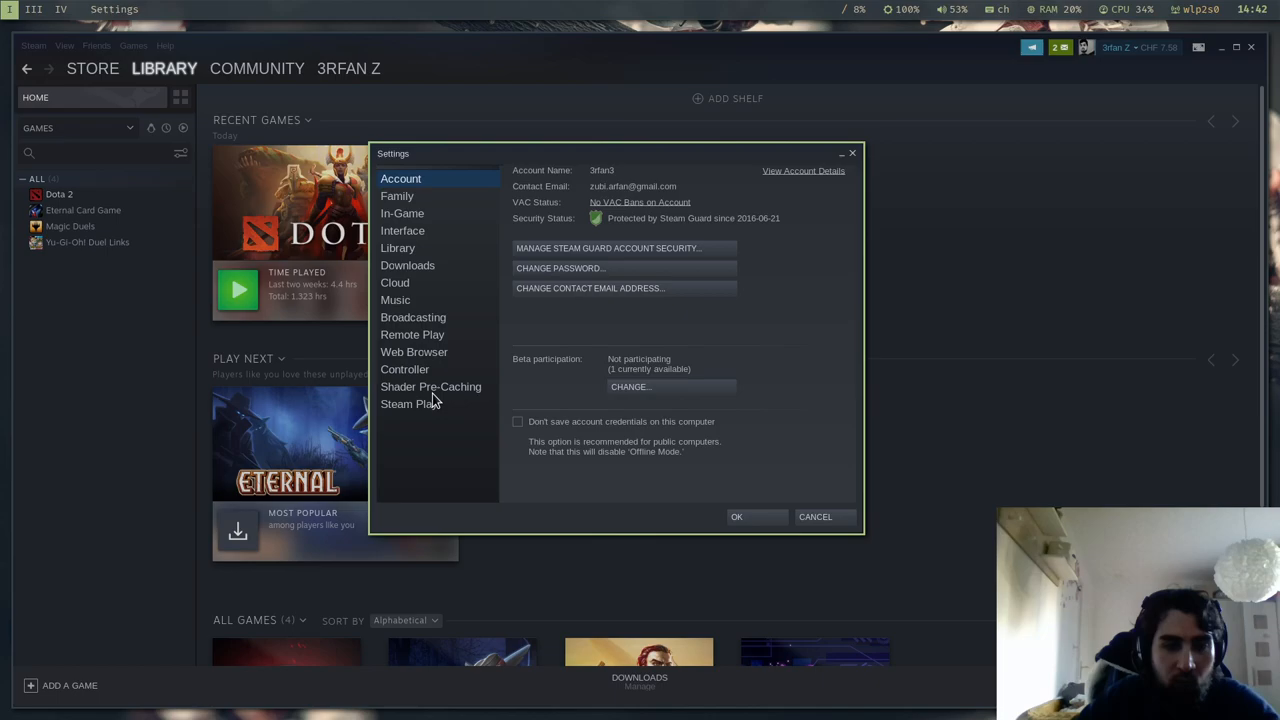
click(430, 386)
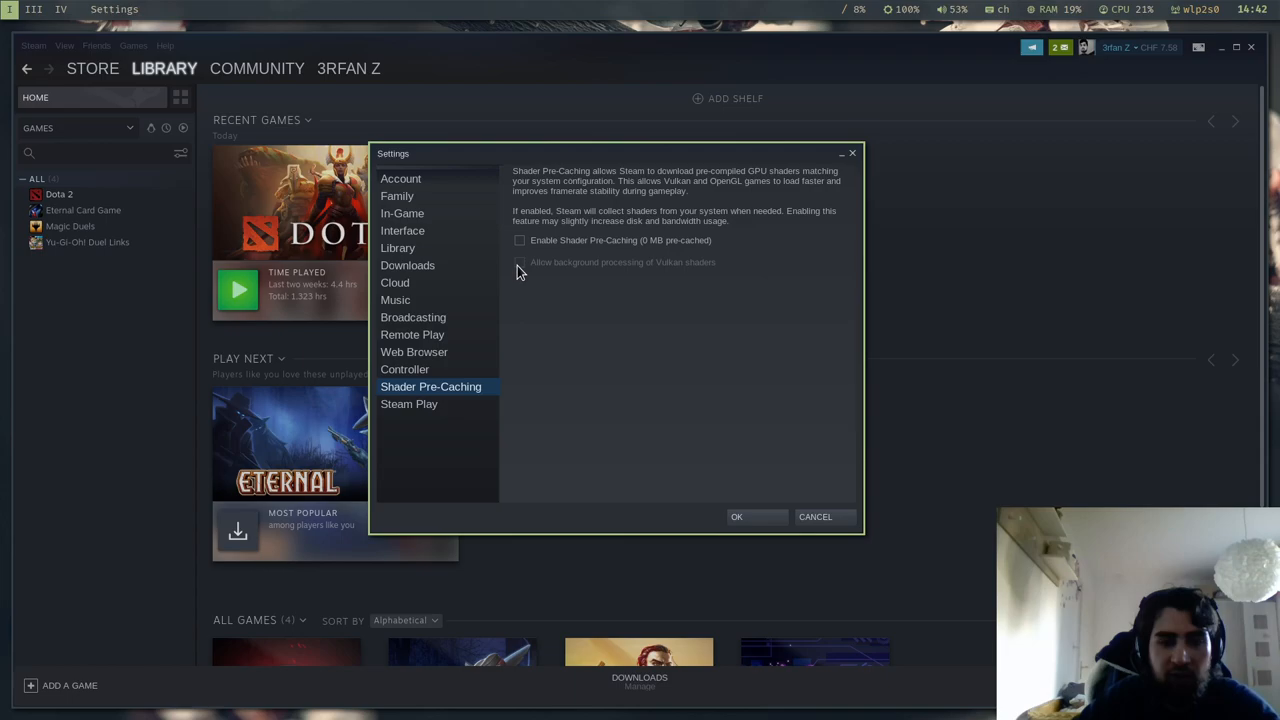
mouse_move(584, 312)
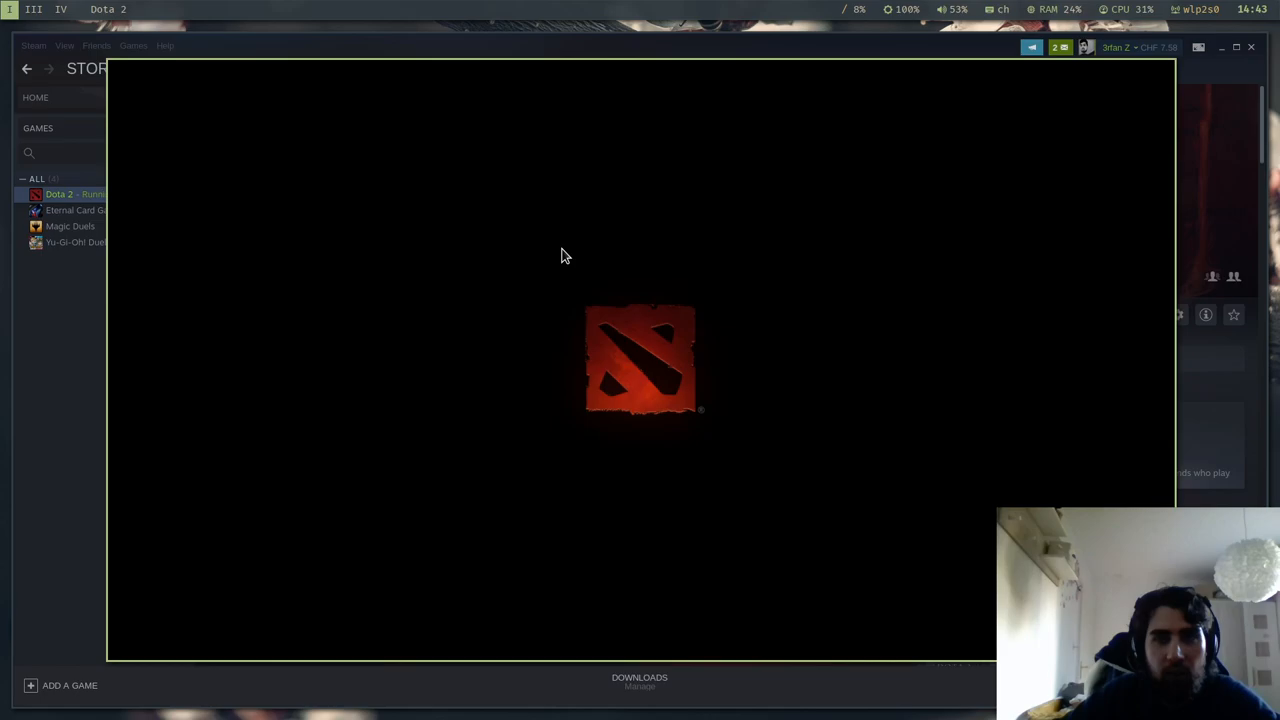
mouse_move(844, 332)
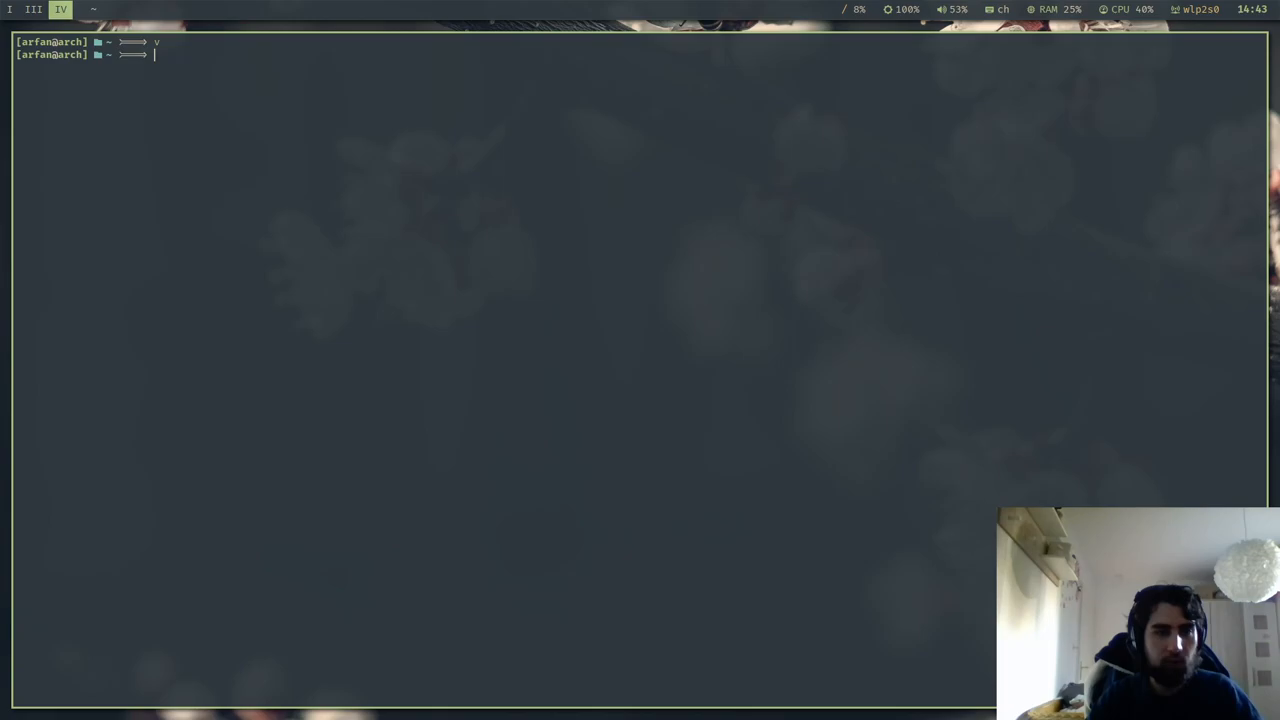
Apply the i3 floating size config and run xrandr to list screen resolutions.
key(Return)
text(xrandr)
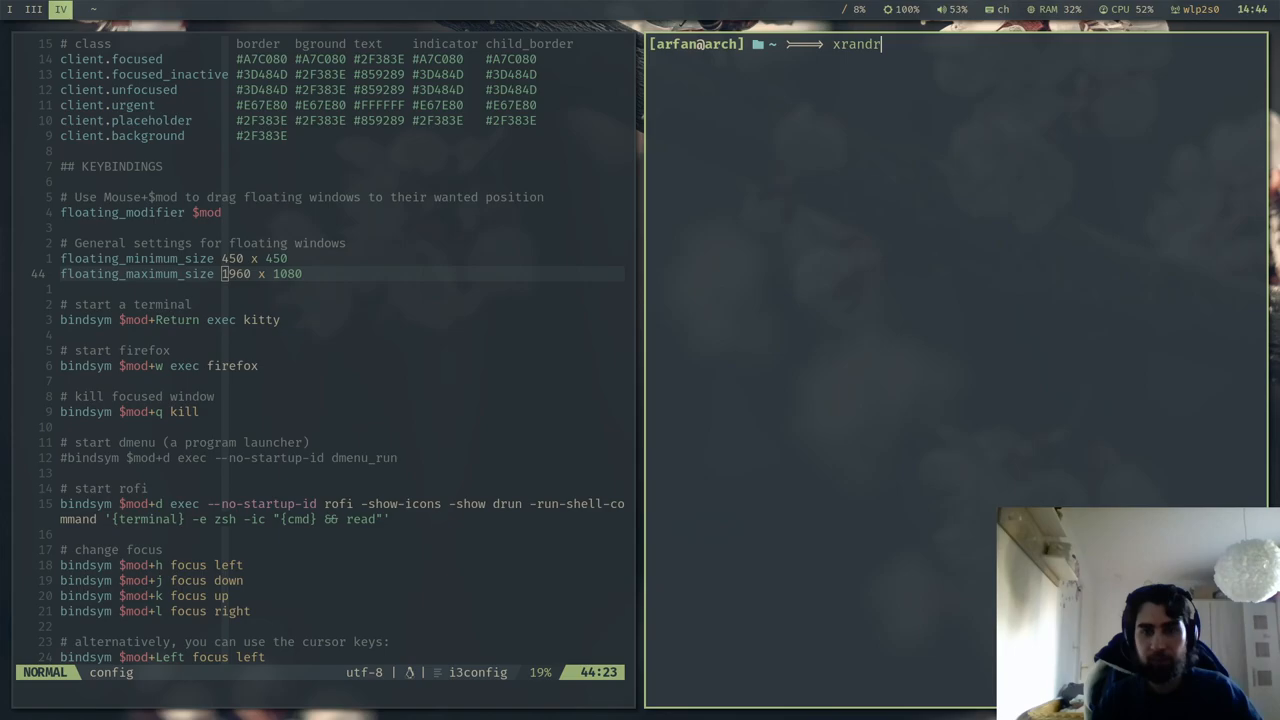
key(Return)
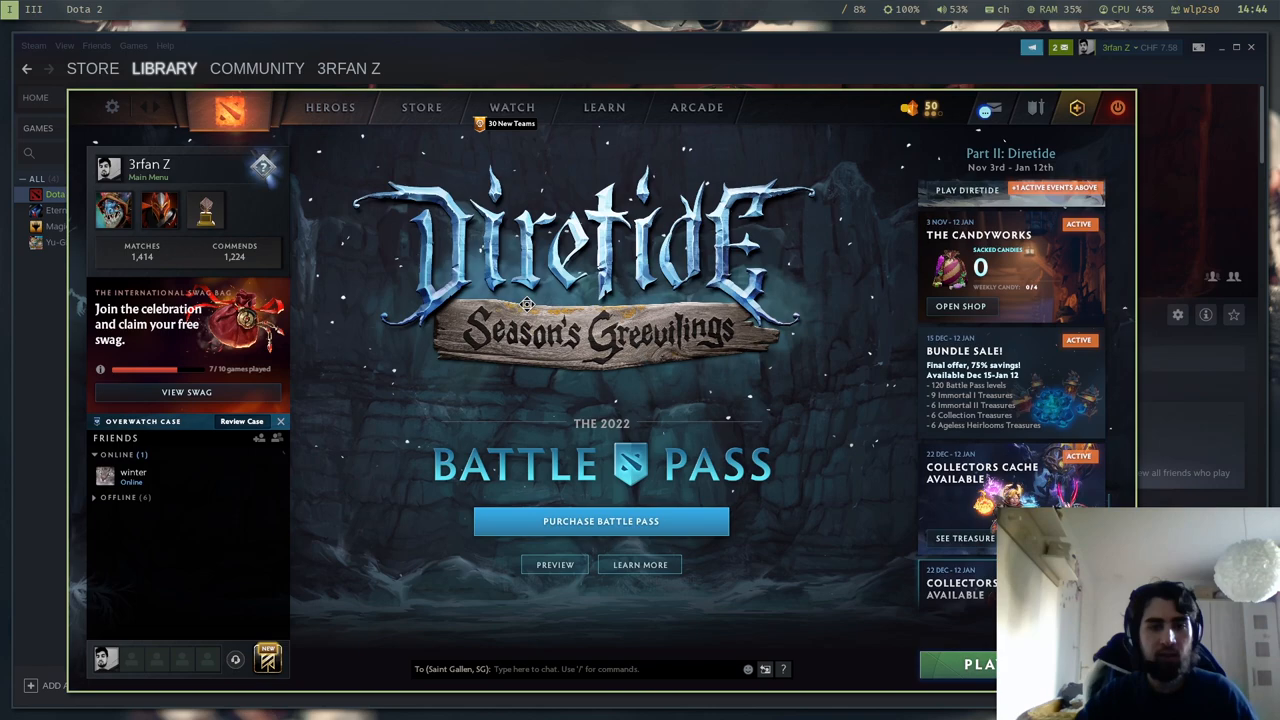
click(330, 108)
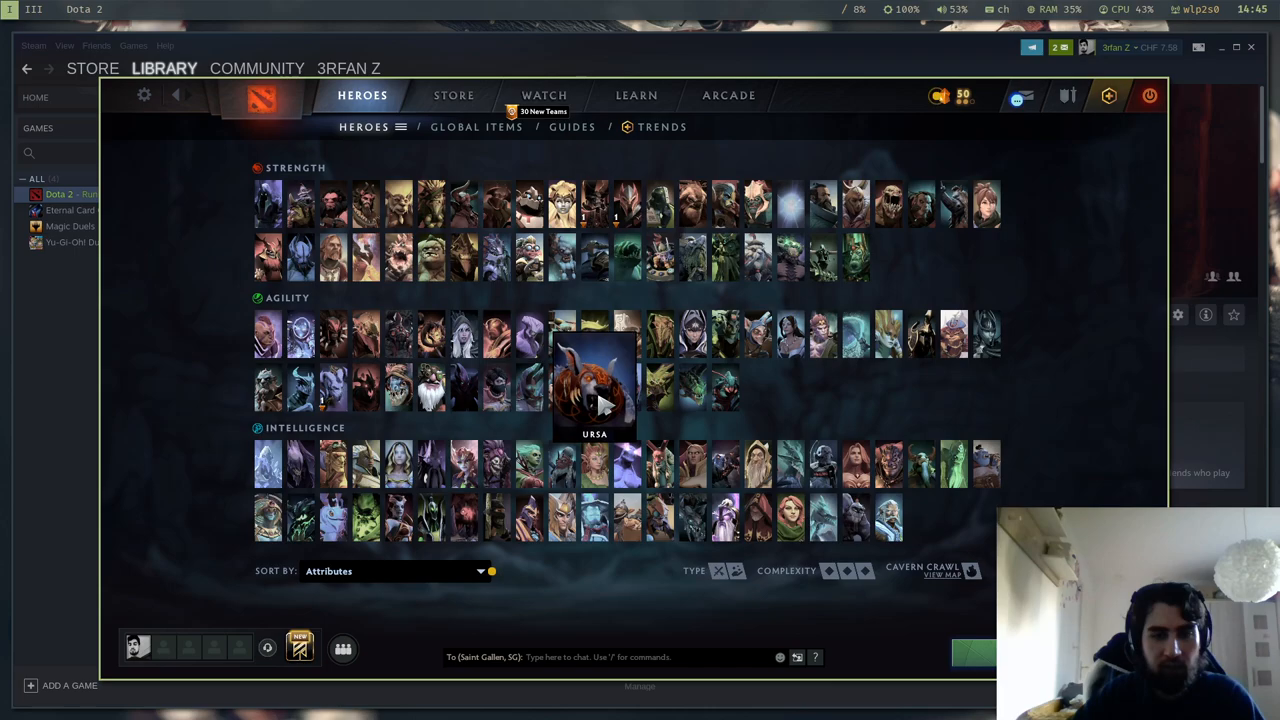
click(260, 96)
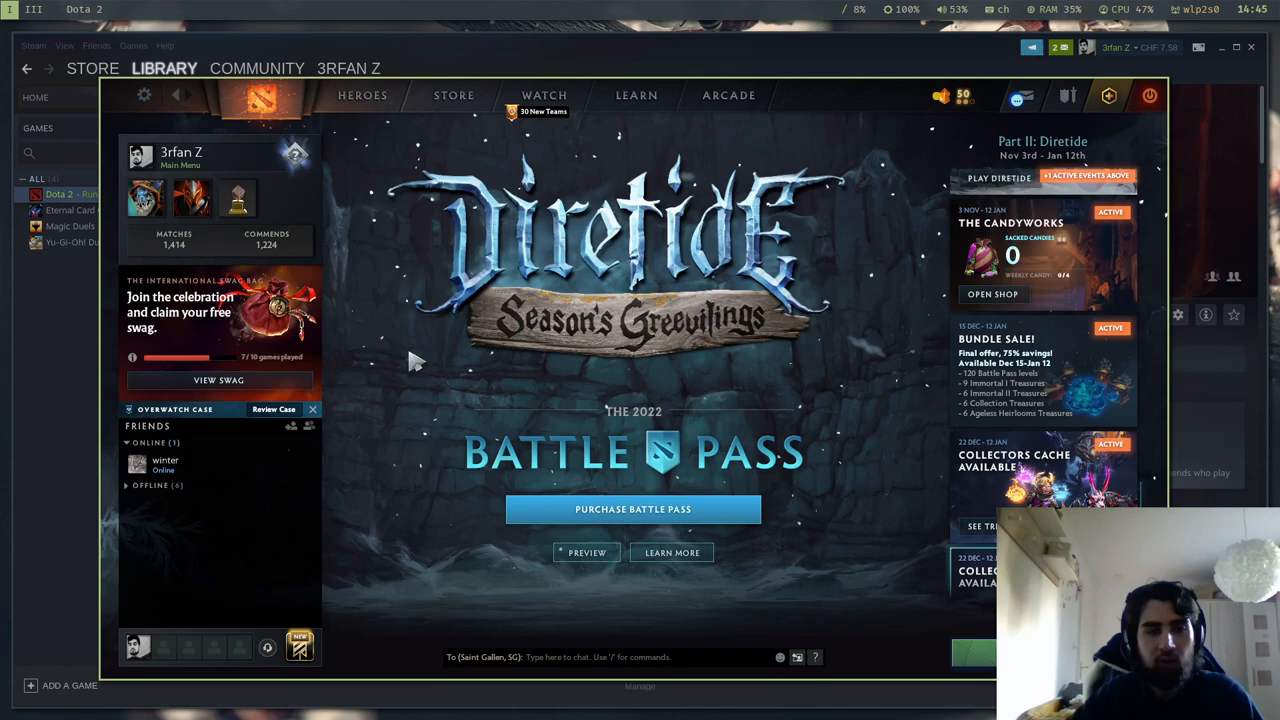